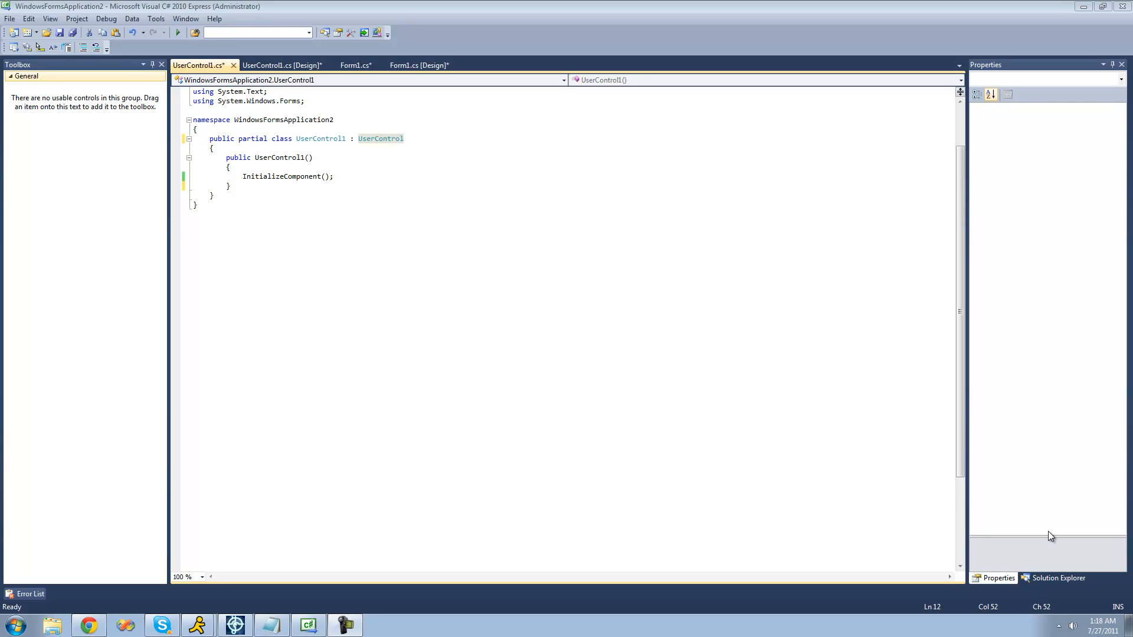
Delete the UserControl base class name from the UserControl1 class declaration
{"action": "left_click", "coordinate": [350, 150]}
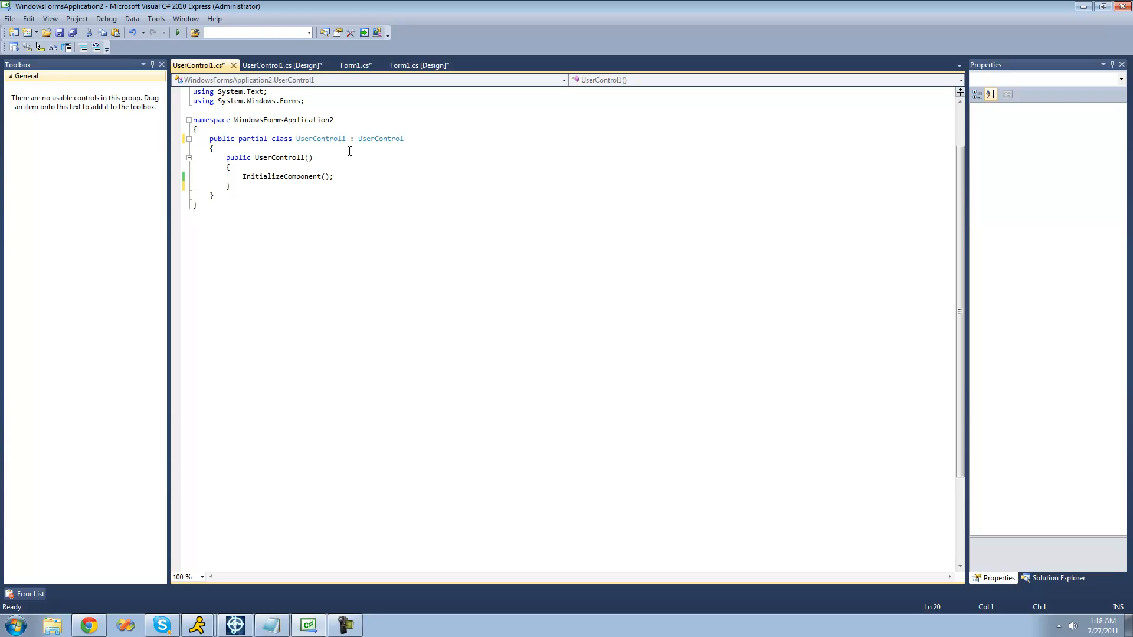
{"action": "left_click", "coordinate": [405, 139]}
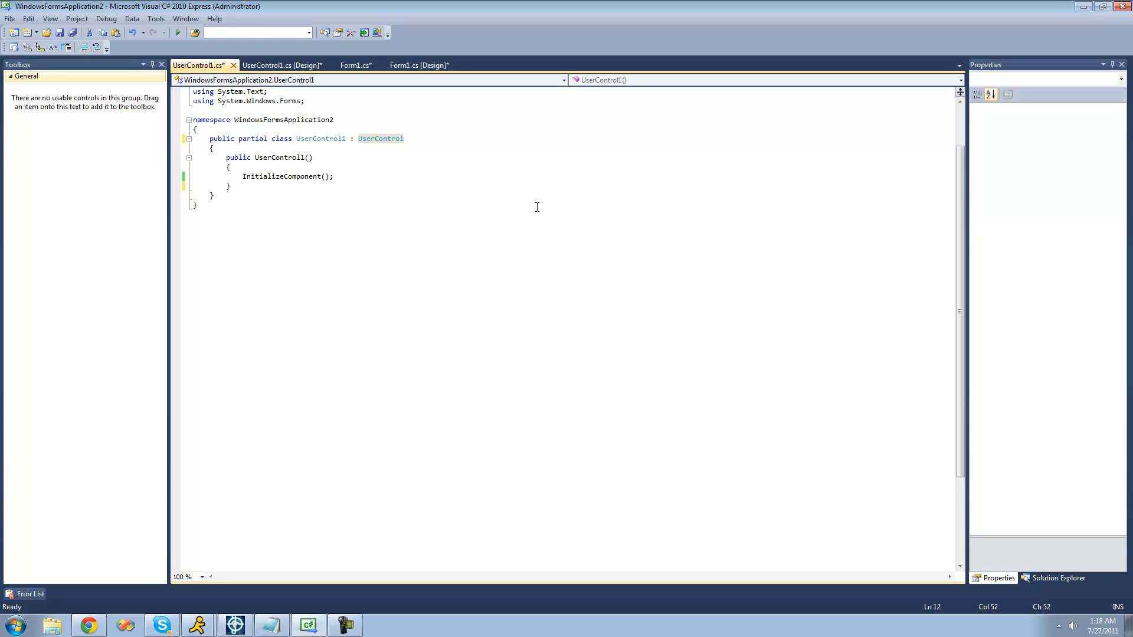
{"action": "left_click", "coordinate": [403, 138]}
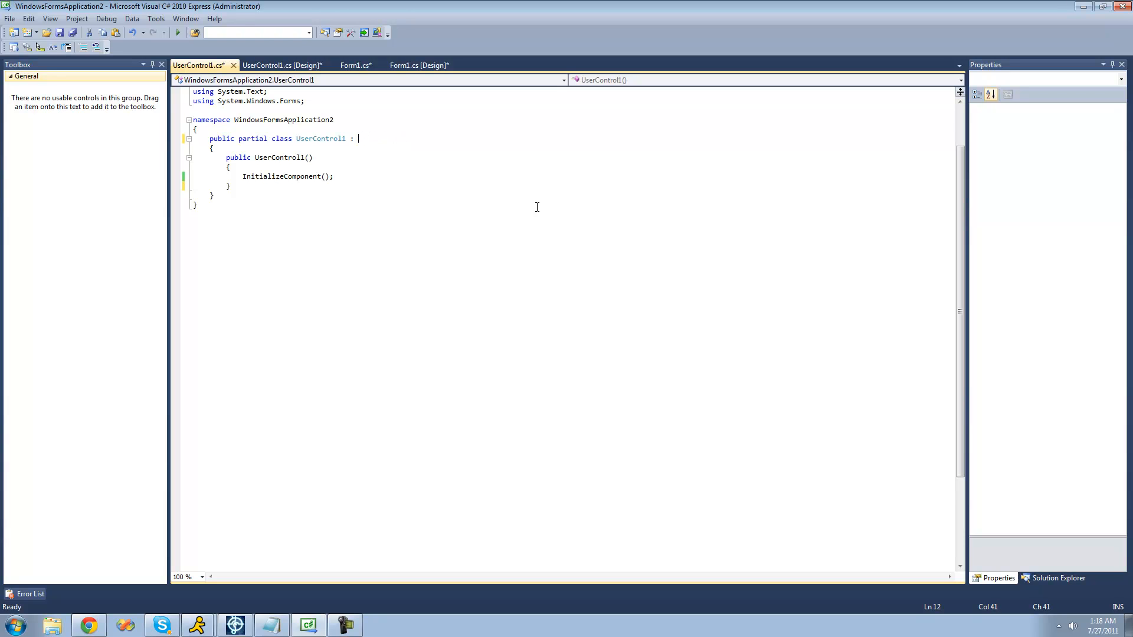
Make UserControl1 inherit from Button and switch to Form1's designer to build
{"action": "type", "text": "Button"}
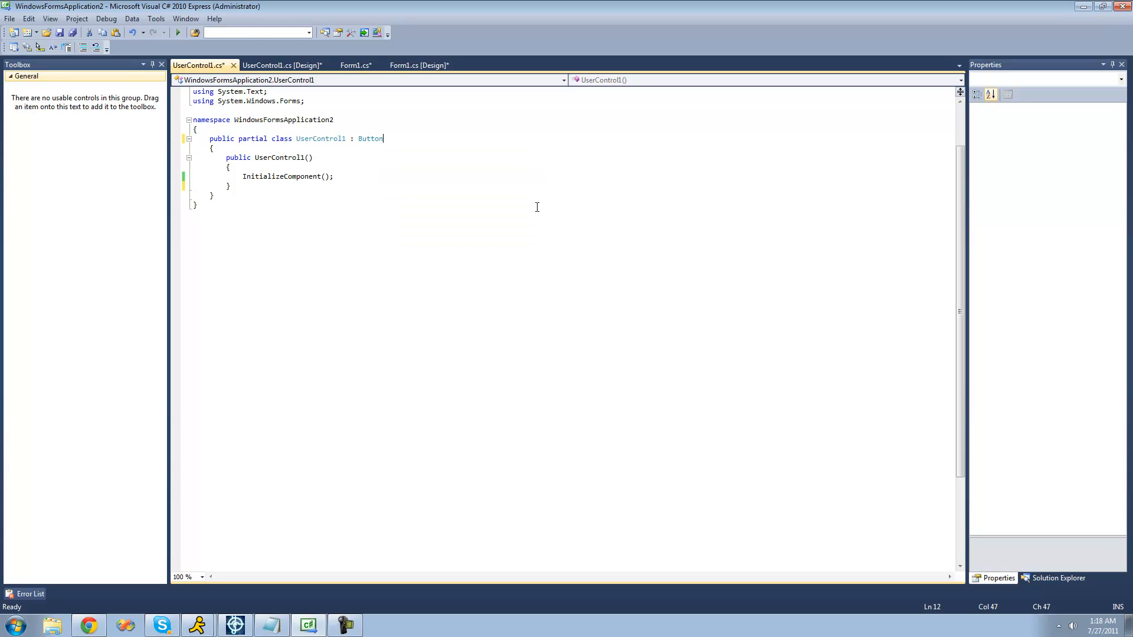
{"action": "double_click", "coordinate": [371, 138]}
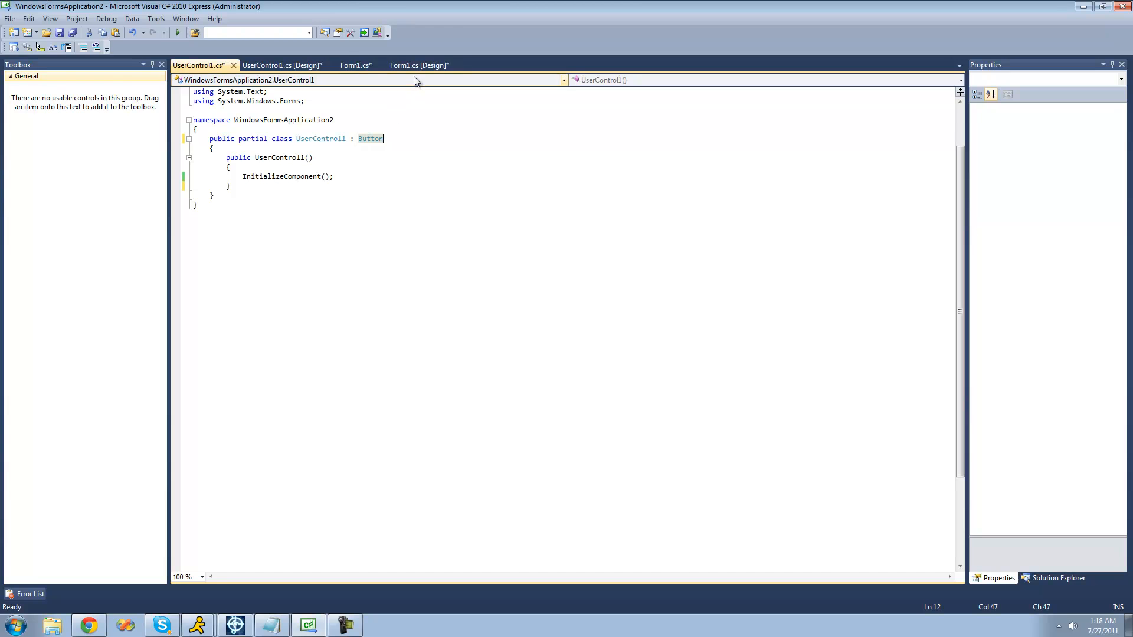
{"action": "left_click", "coordinate": [418, 65]}
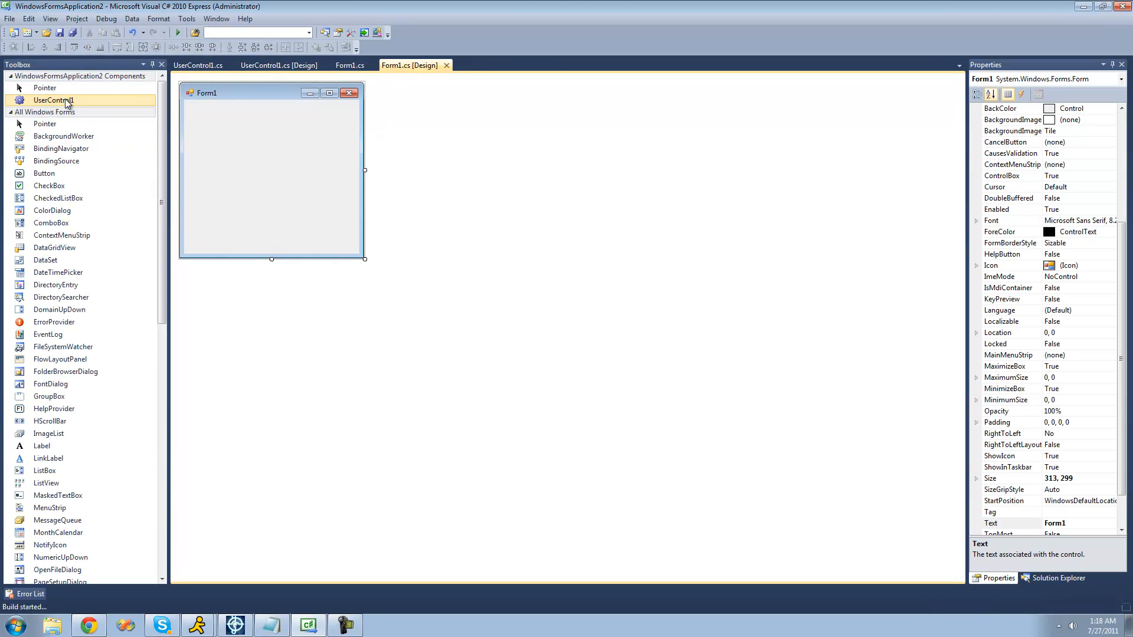
Drag a UserControl1 button from the Toolbox onto Form1 and go to Form1's code
{"action": "scroll", "scroll_direction": "down", "scroll_amount": 3}
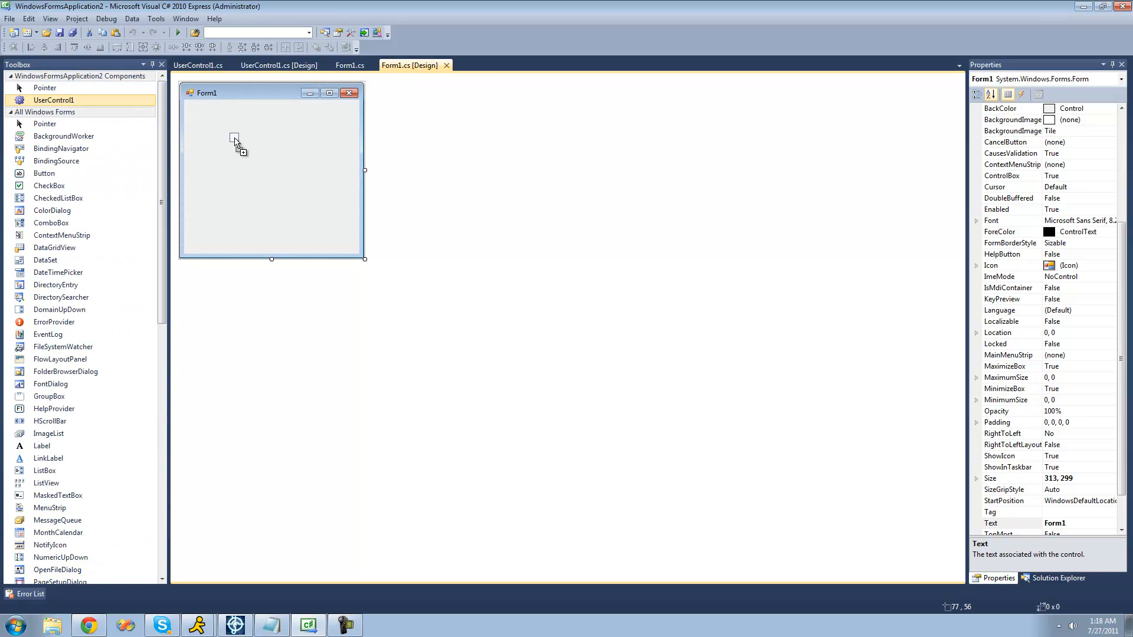
{"action": "left_click_drag", "start_coordinate": [54, 99], "coordinate": [266, 143]}
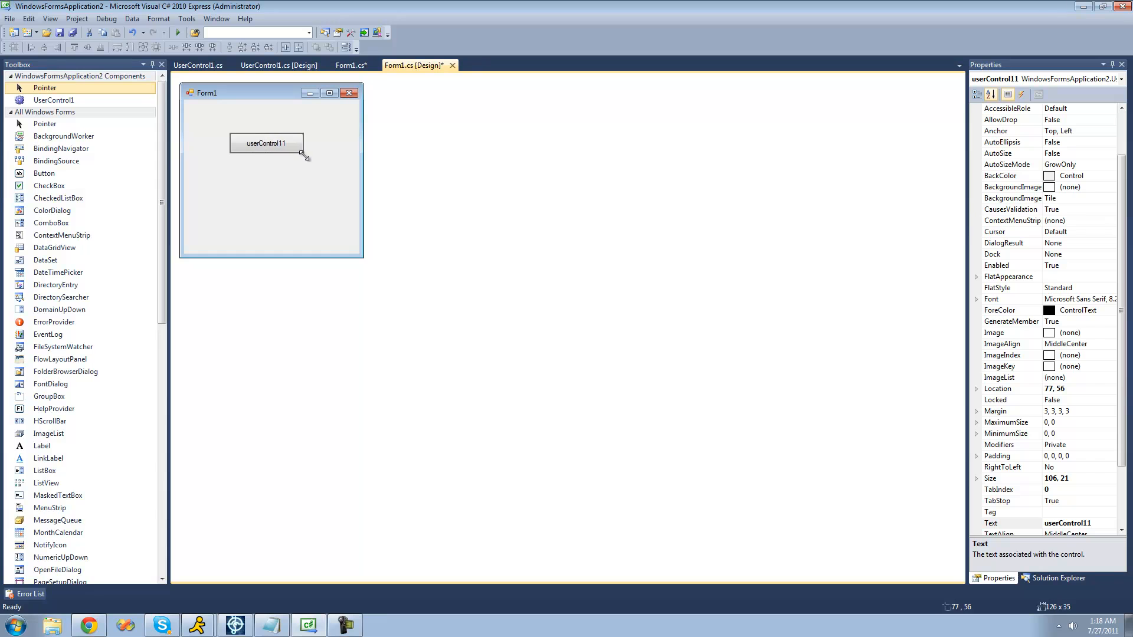
{"action": "left_click", "coordinate": [351, 65]}
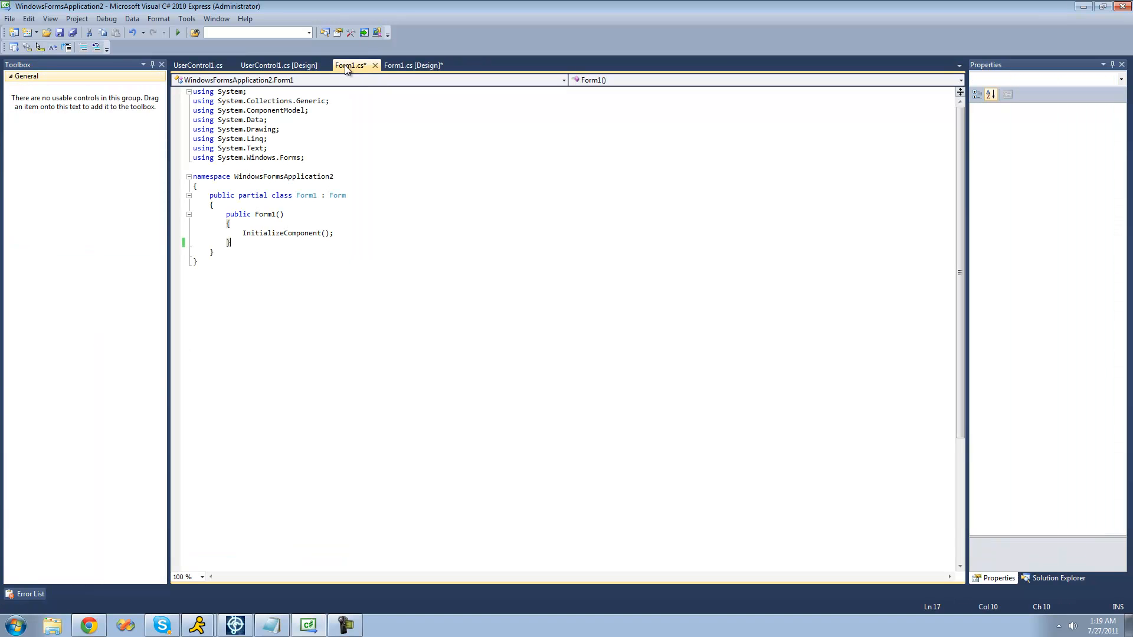
Return to UserControl1.cs and start a blank line below the constructor
{"action": "left_click", "coordinate": [197, 65]}
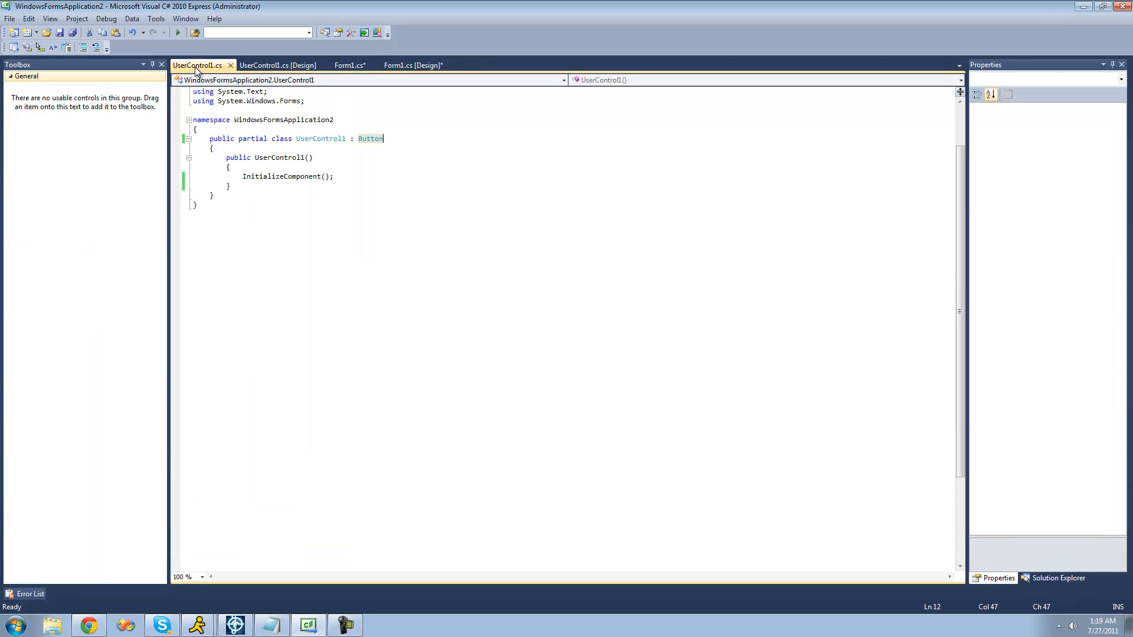
{"action": "double_click", "coordinate": [370, 139]}
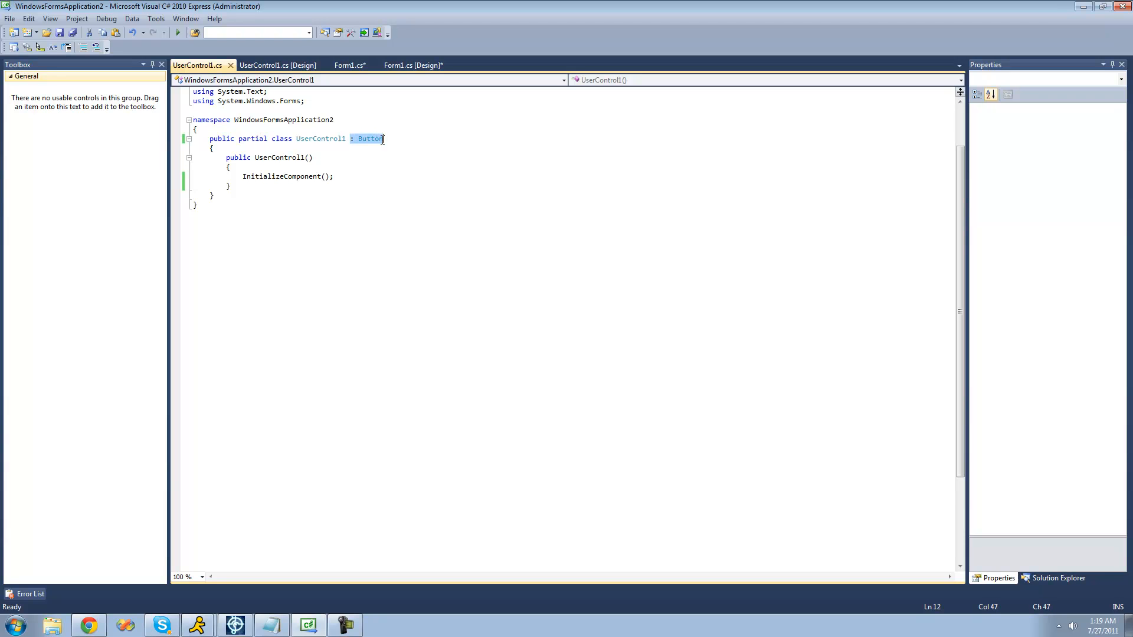
{"action": "double_click", "coordinate": [319, 139]}
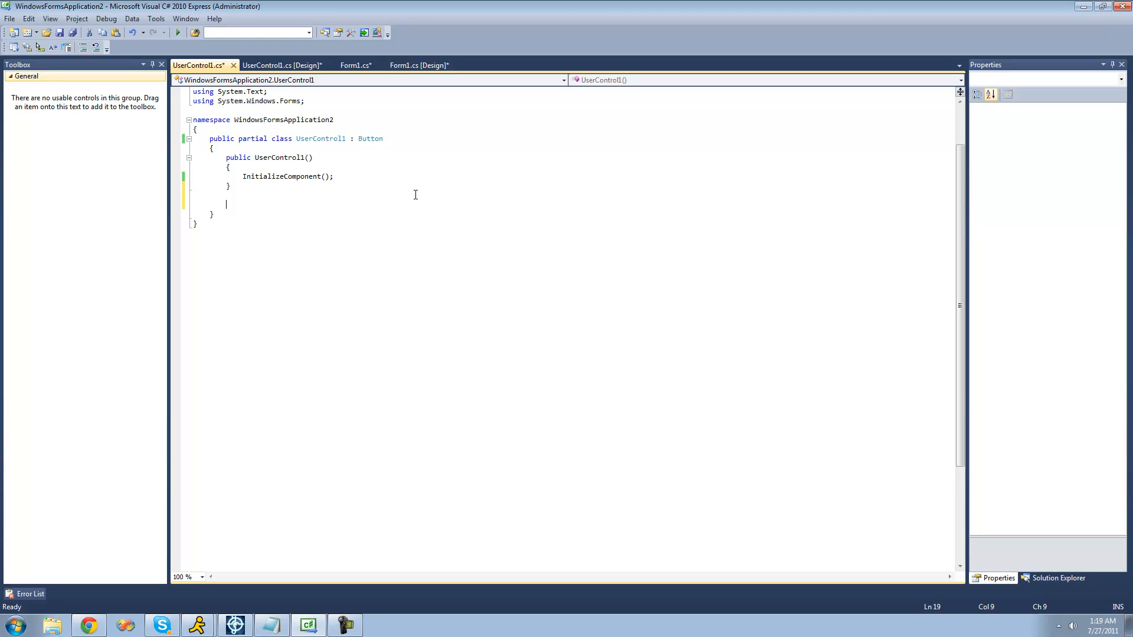
Override Text via IntelliSense and begin an if (value == "Adam") check
{"action": "type", "text": "override string Text"}
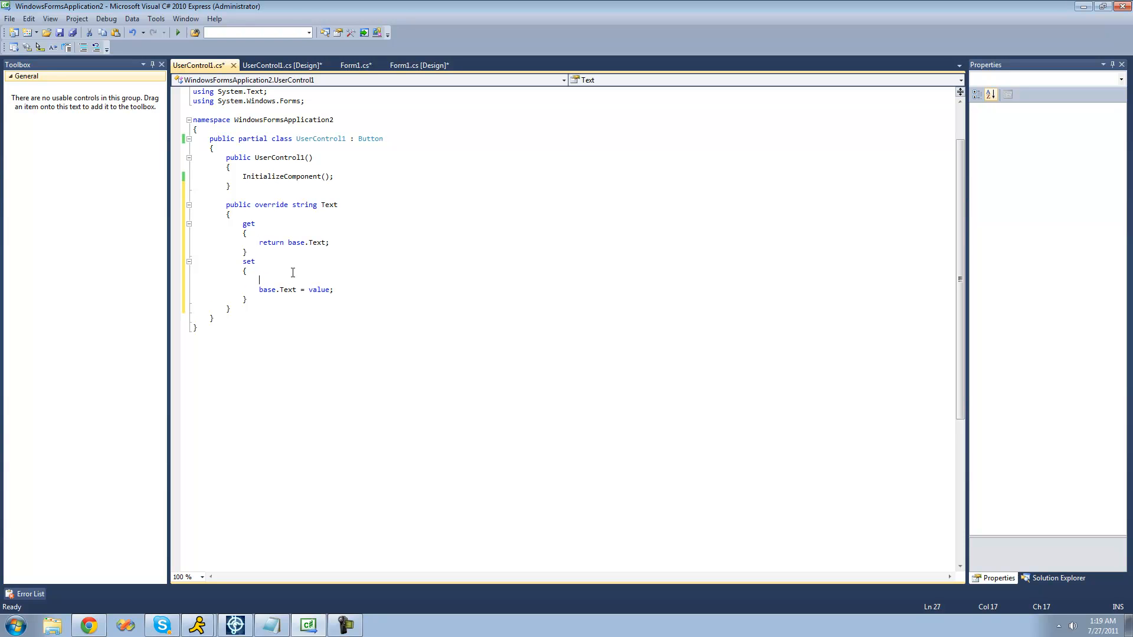
{"action": "type", "text": "if (value"}
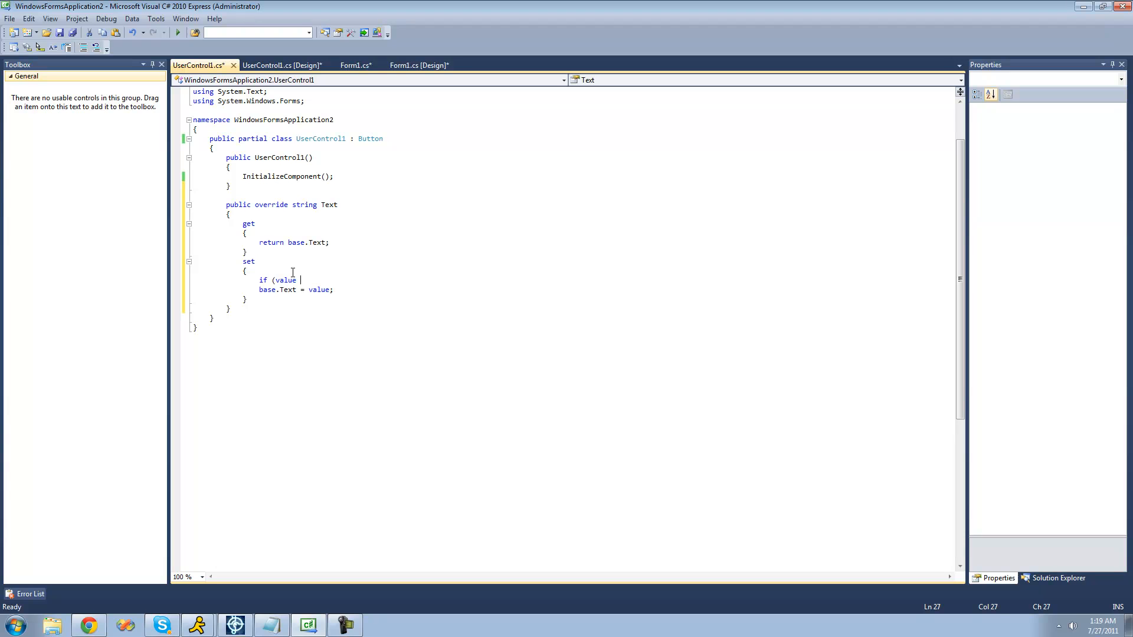
{"action": "type", "text": "== \"\";"}
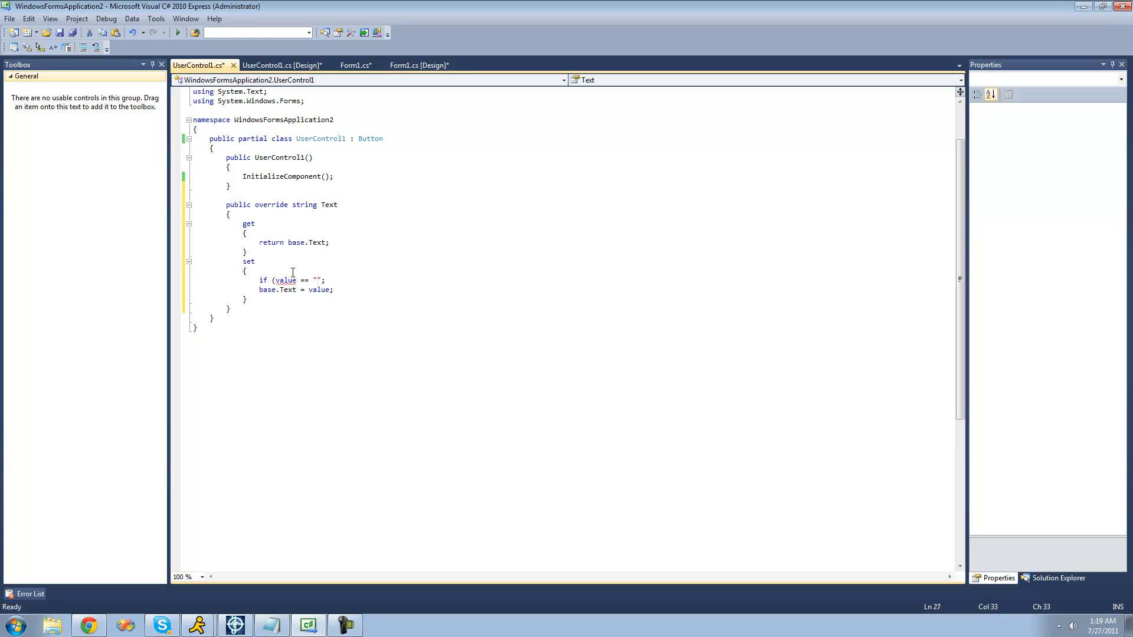
{"action": "key", "text": "Backspace"}
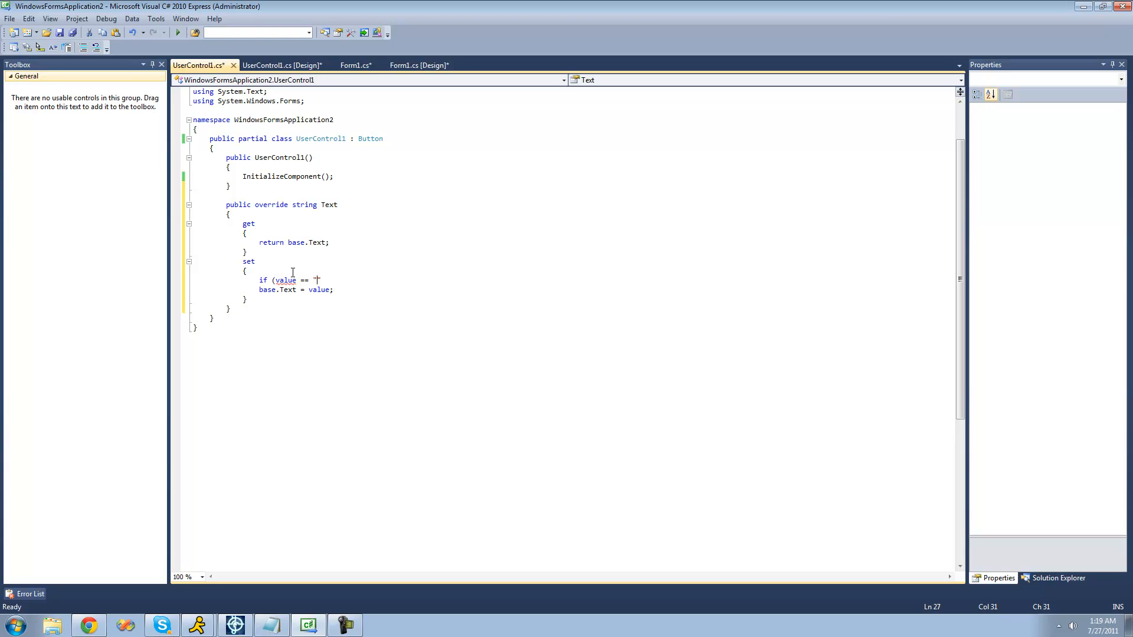
{"action": "type", "text": "Adam\")"}
{"action": "type", "text": "{"}
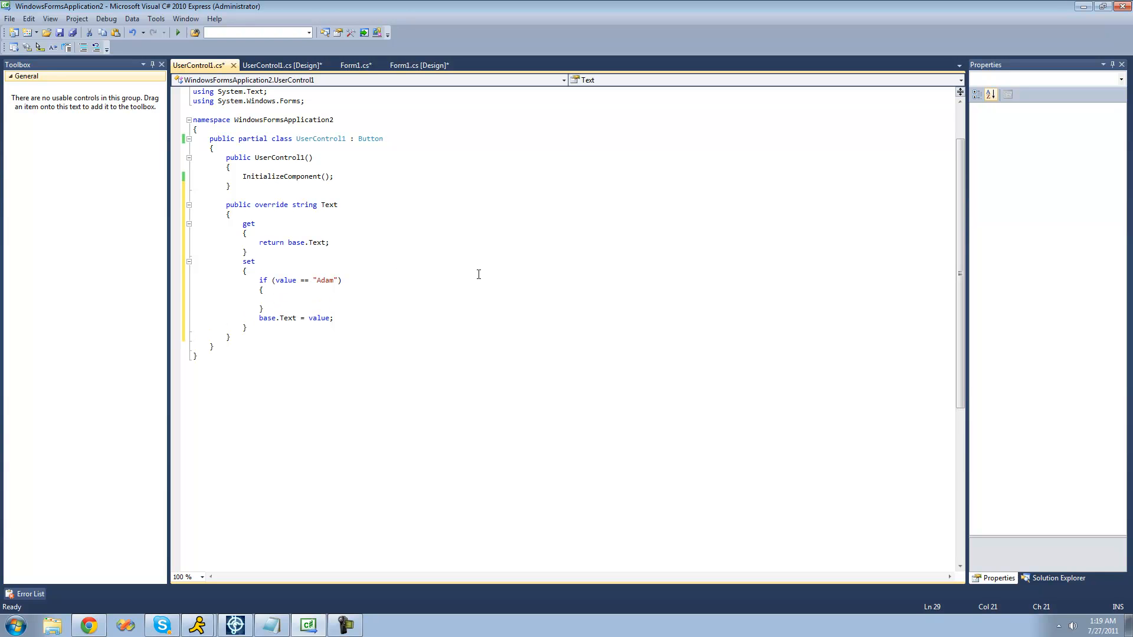
Show a "you are not authorized to use that" MessageBox when the value is Adam
{"action": "type", "text": "MessageBox.s"}
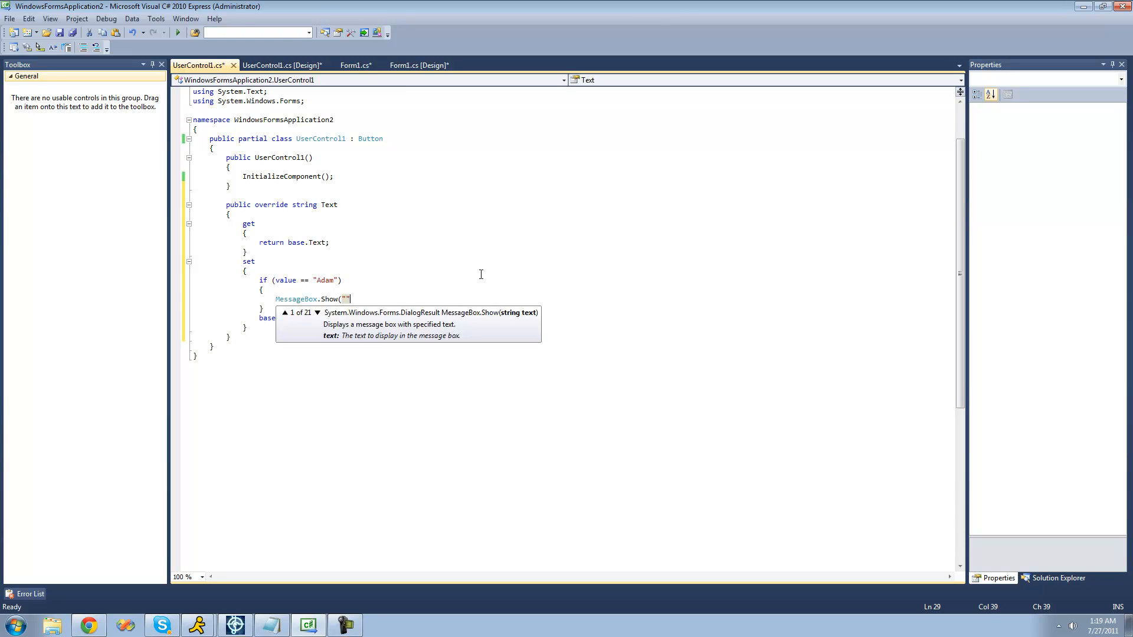
{"action": "type", "text": "you are not authori"}
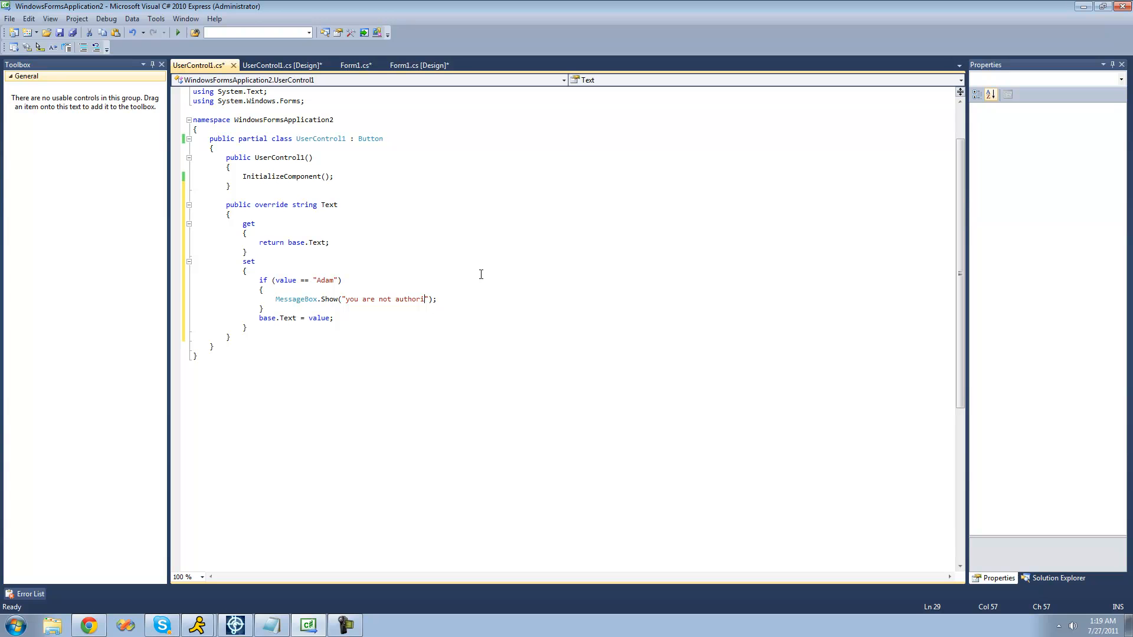
{"action": "type", "text": "zed to use that name."}
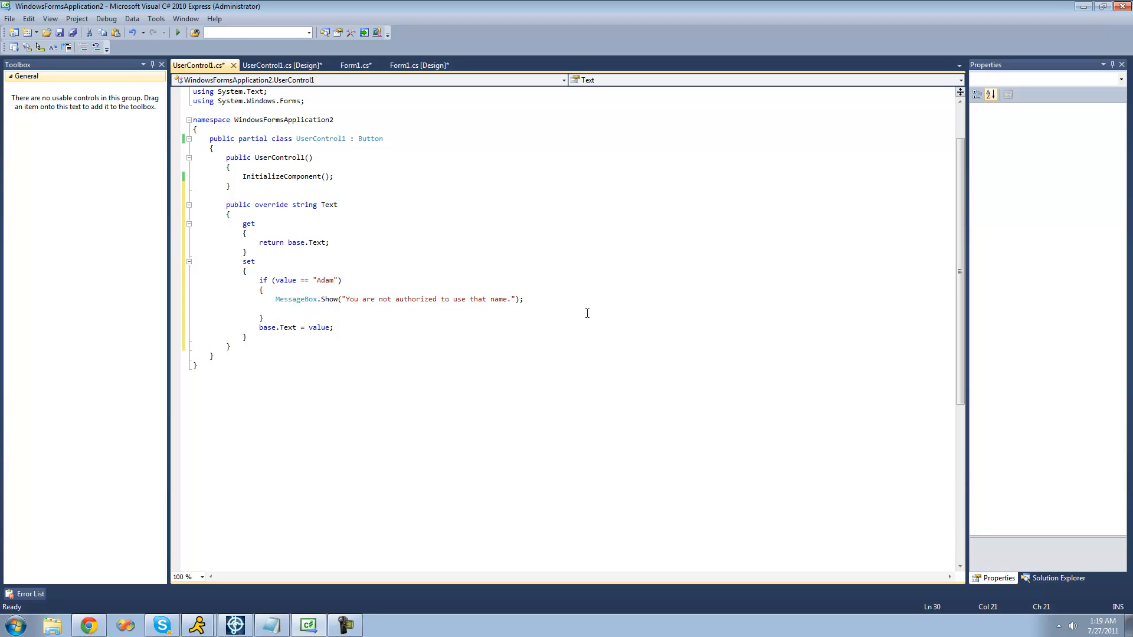
Reset base.Text to "Usercontrol1" and return, then go to Form1's designer
{"action": "type", "text": "base"}
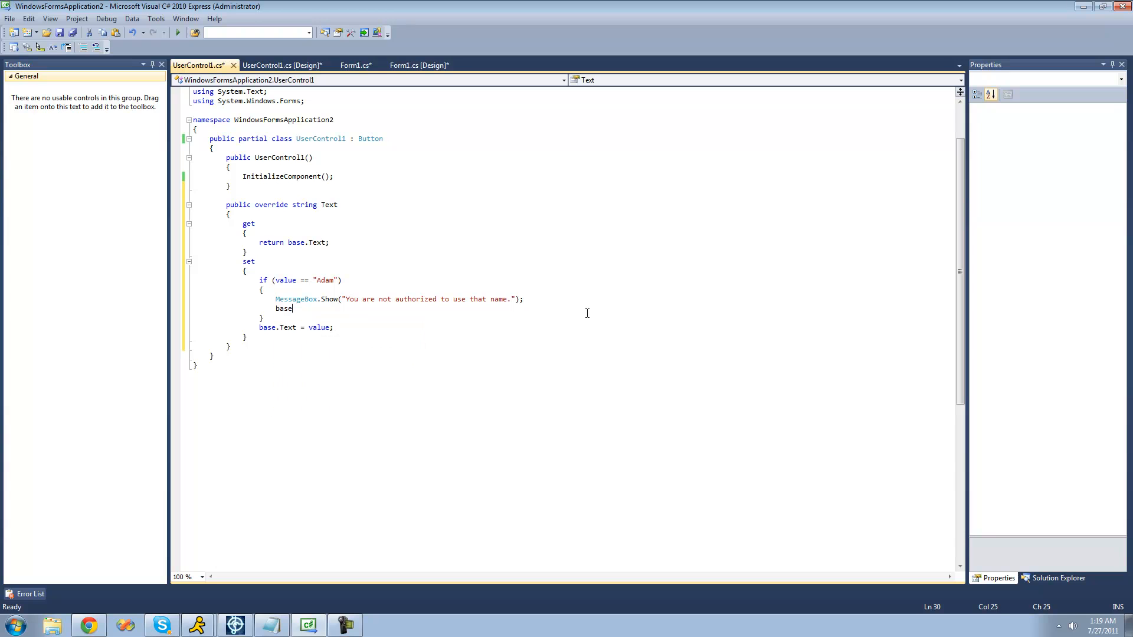
{"action": "type", "text": ".Text = \"\";"}
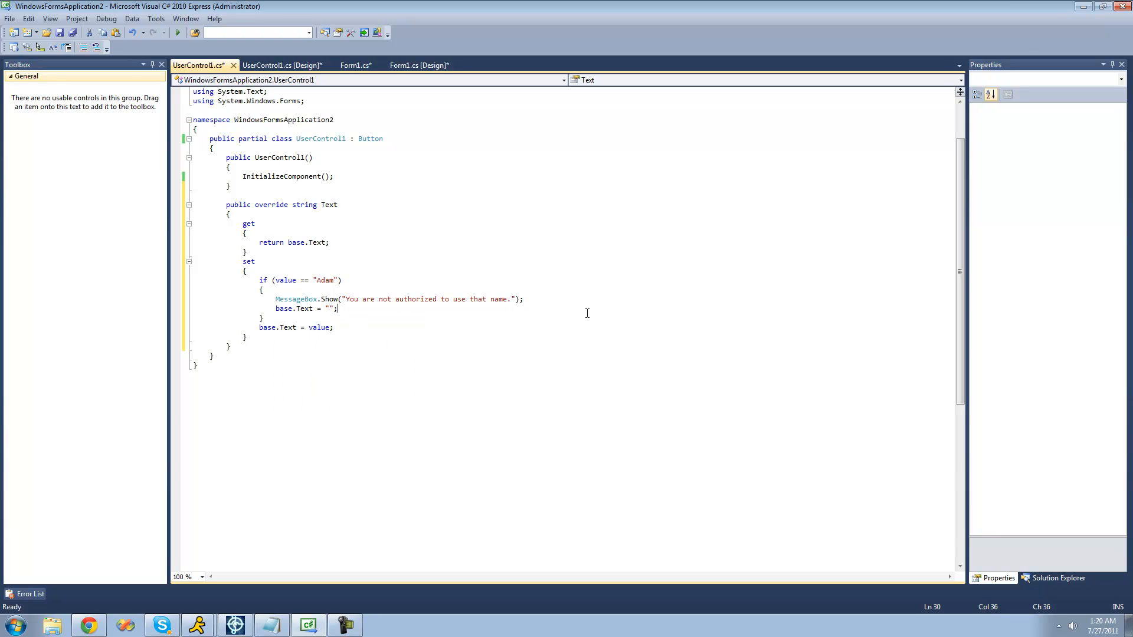
{"action": "type", "text": "User"}
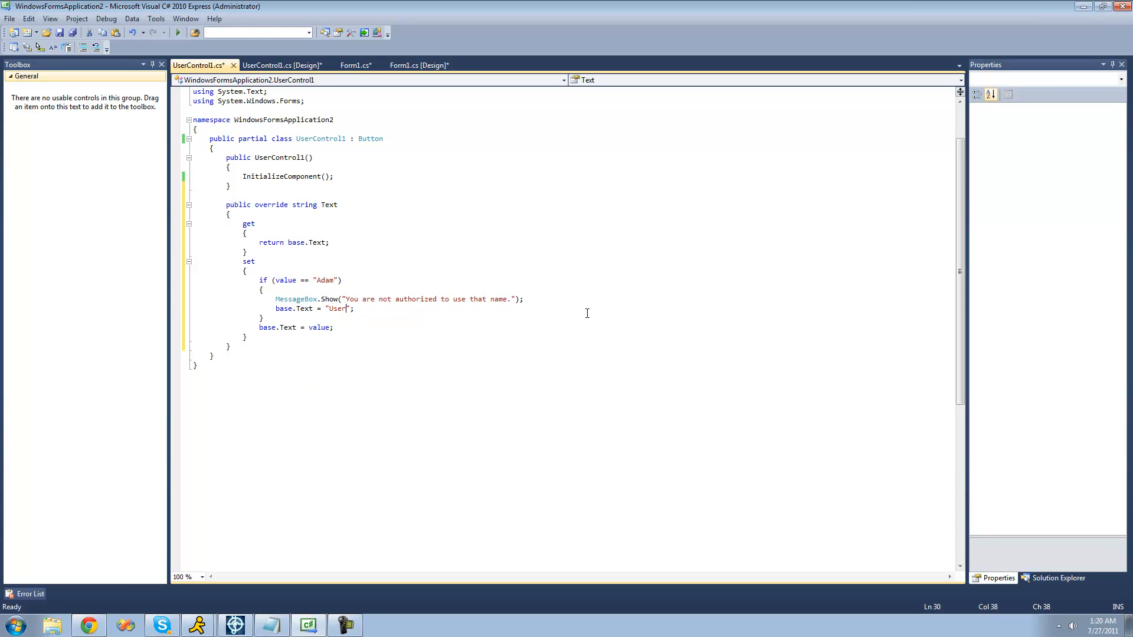
{"action": "type", "text": "control1"}
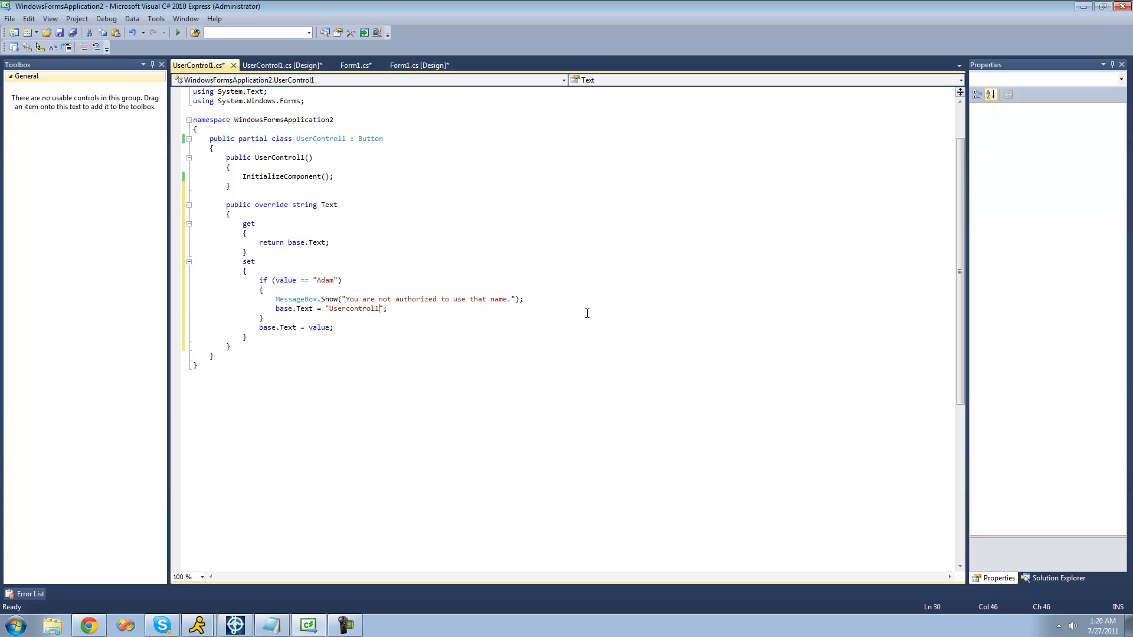
{"action": "type", "text": "return;"}
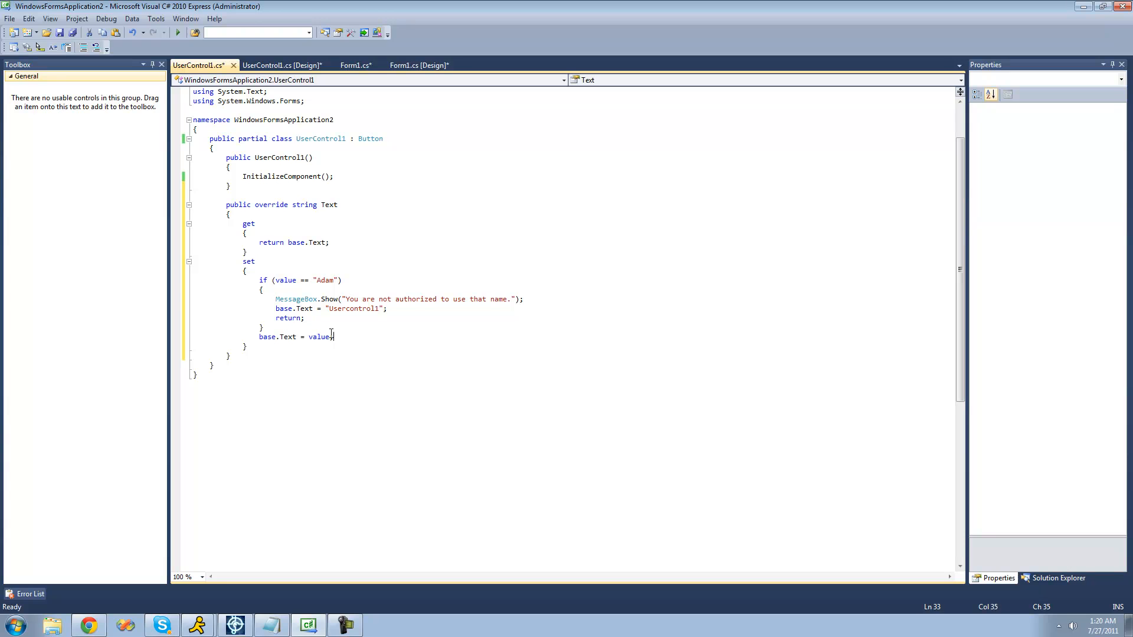
{"action": "left_click", "coordinate": [260, 337]}
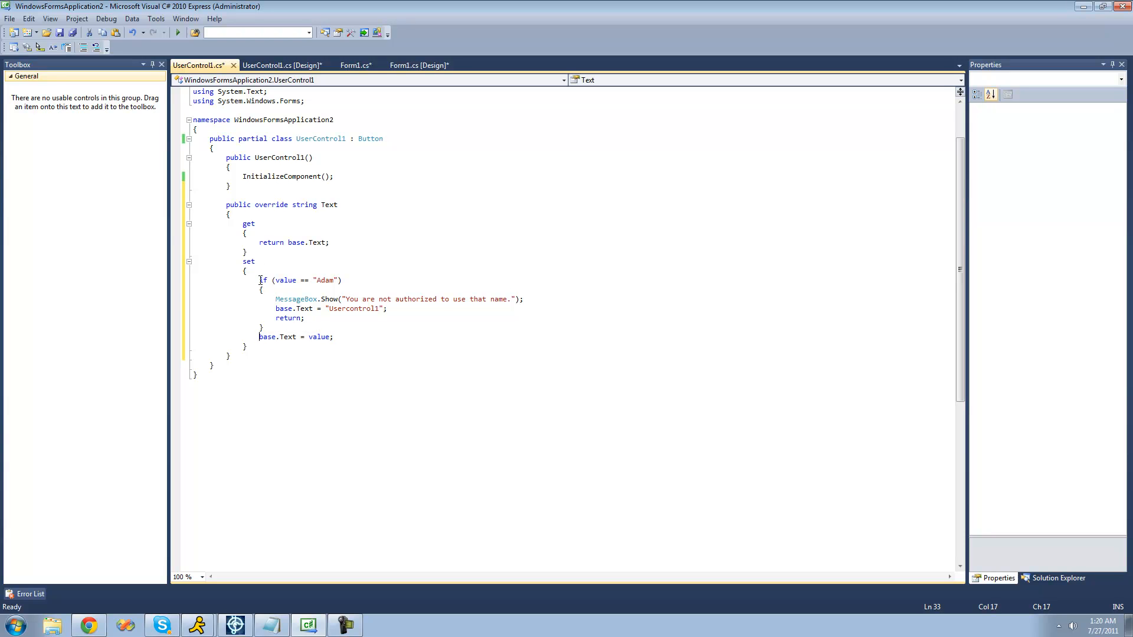
{"action": "left_click", "coordinate": [361, 281]}
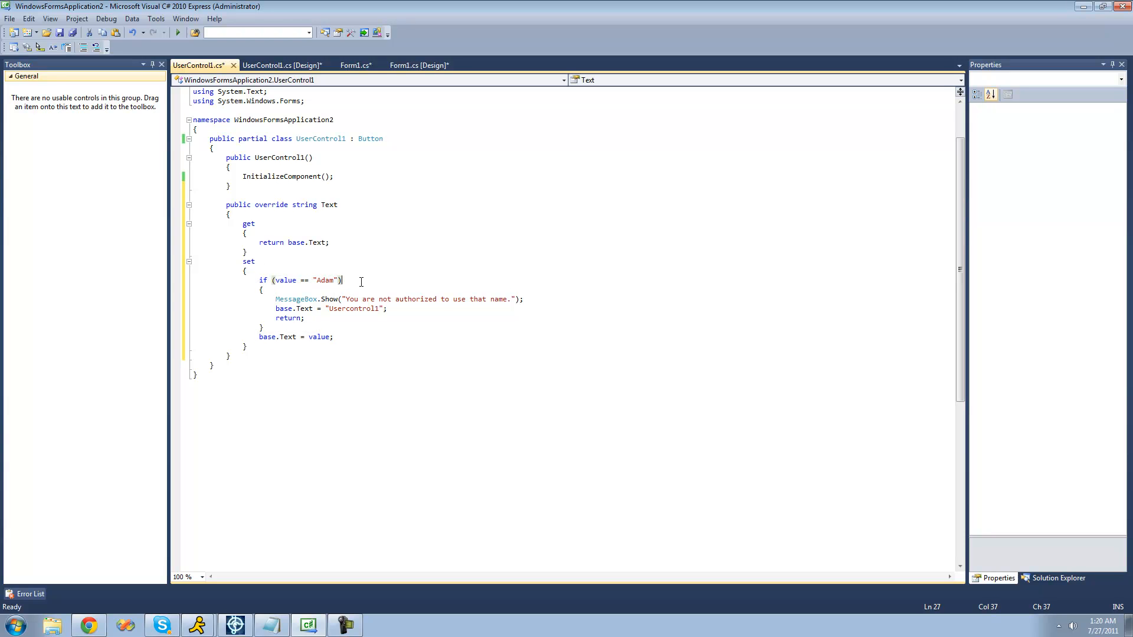
{"action": "left_click", "coordinate": [421, 65]}
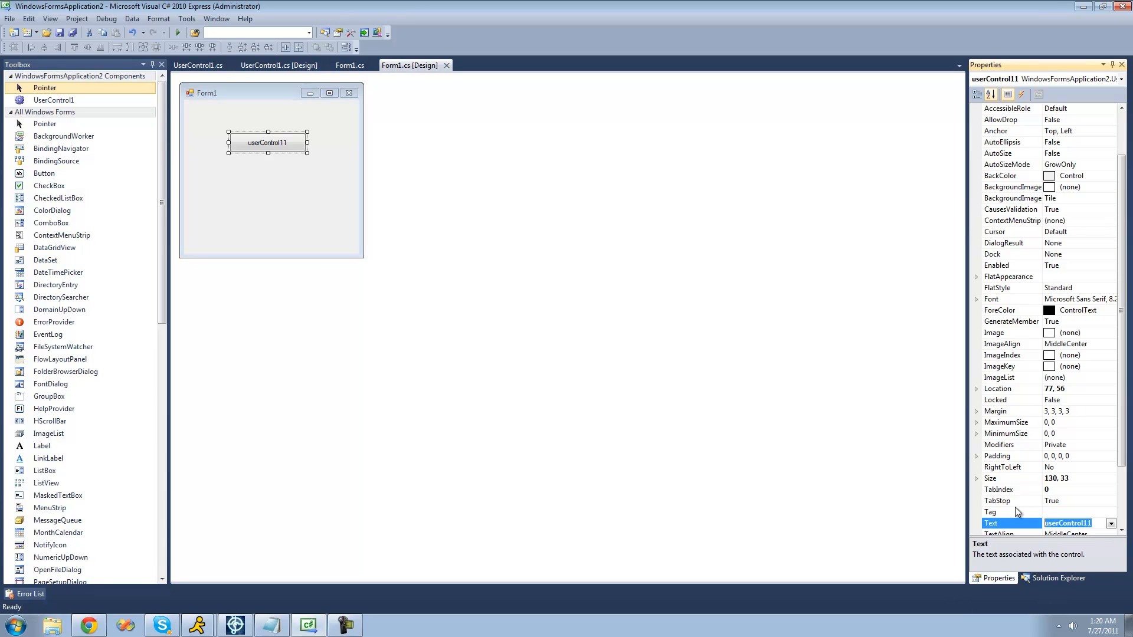
Set userControl11's Text to Adam and dismiss the not-authorized message
{"action": "type", "text": "Adam"}
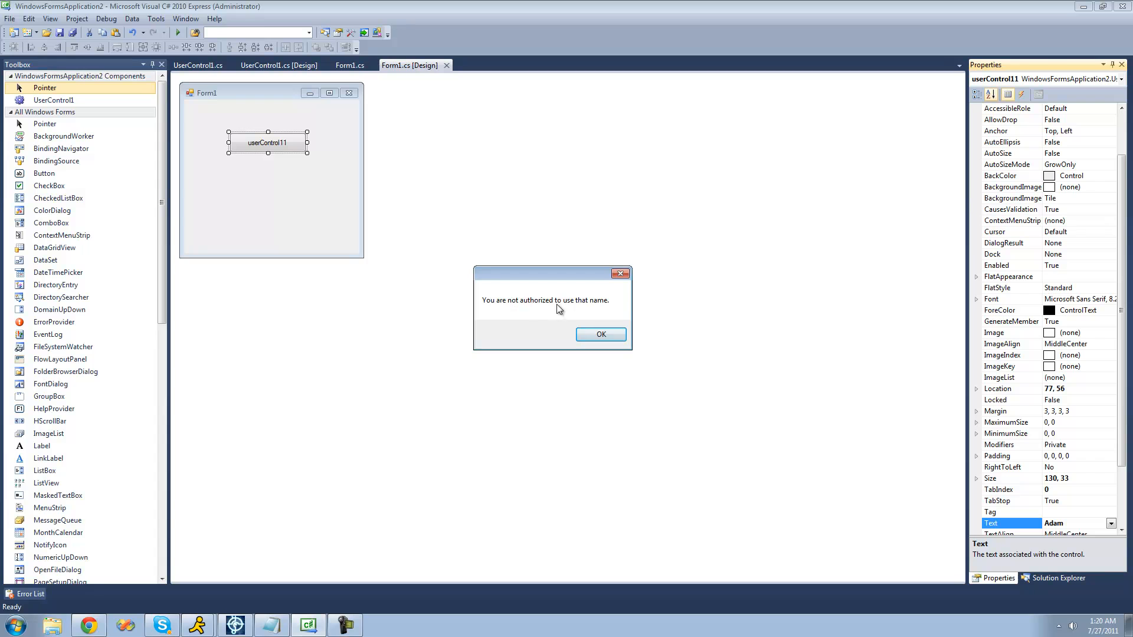
{"action": "left_click", "coordinate": [600, 334]}
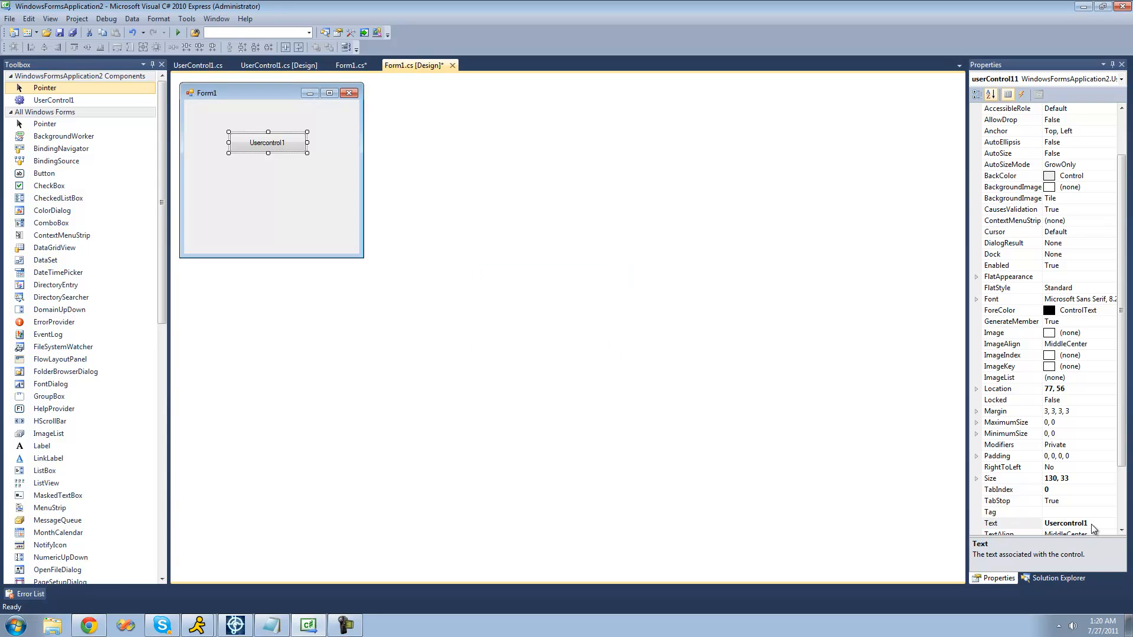
{"action": "mouse_move", "coordinate": [259, 99]}
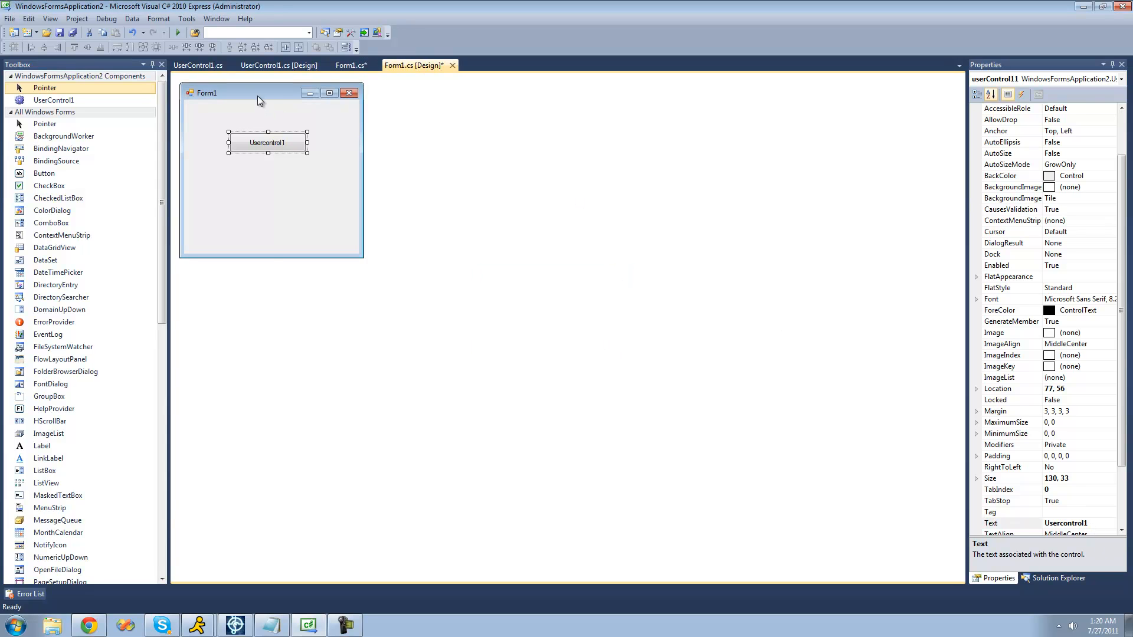
{"action": "mouse_move", "coordinate": [415, 131]}
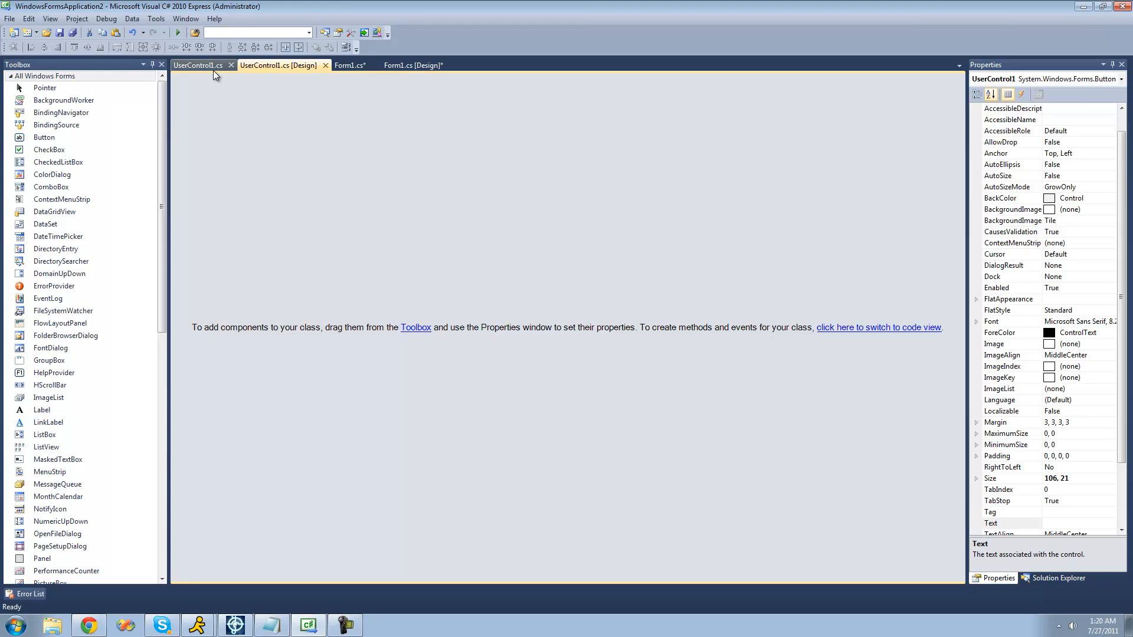
Generate an OnClick(EventArgs e) override in UserControl1 via IntelliSense
{"action": "left_click", "coordinate": [197, 65]}
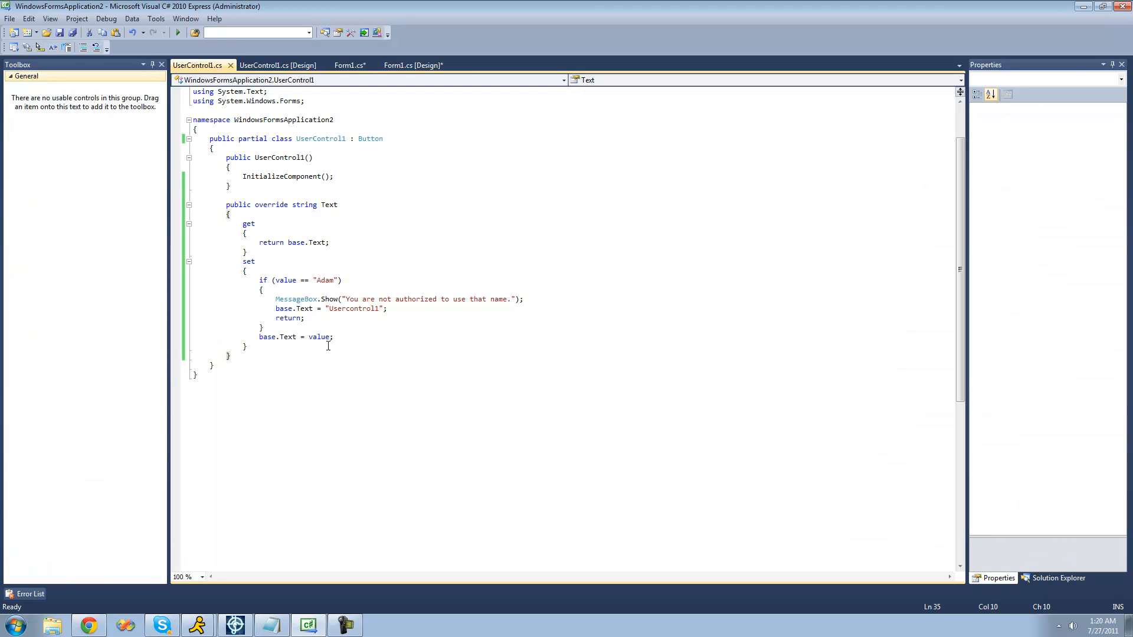
{"action": "type", "text": "override"}
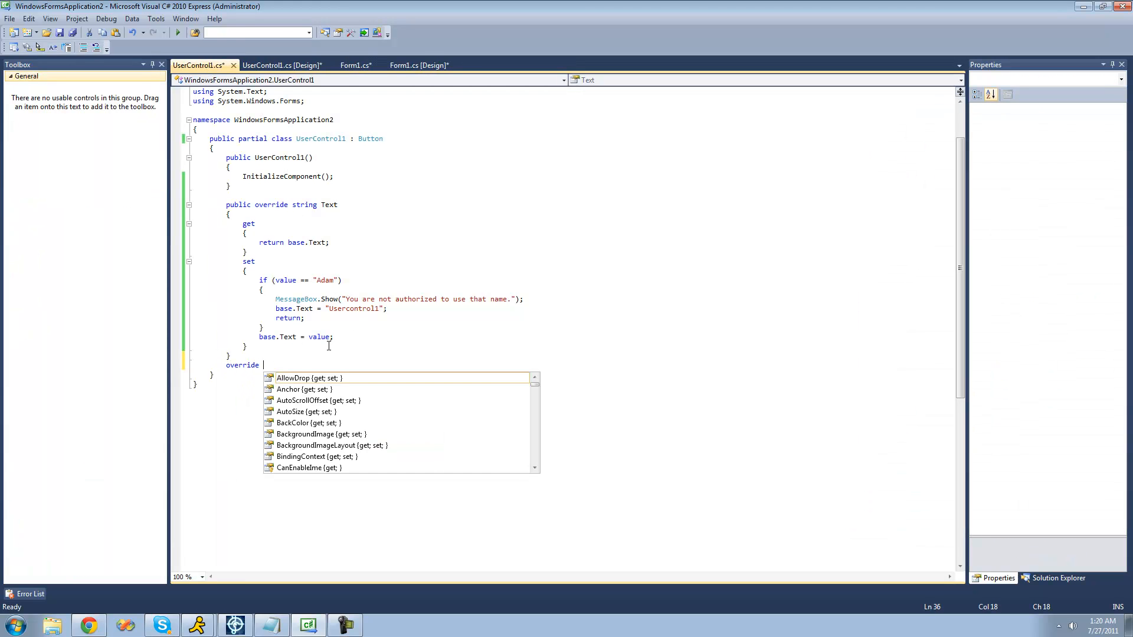
{"action": "type", "text": "o"}
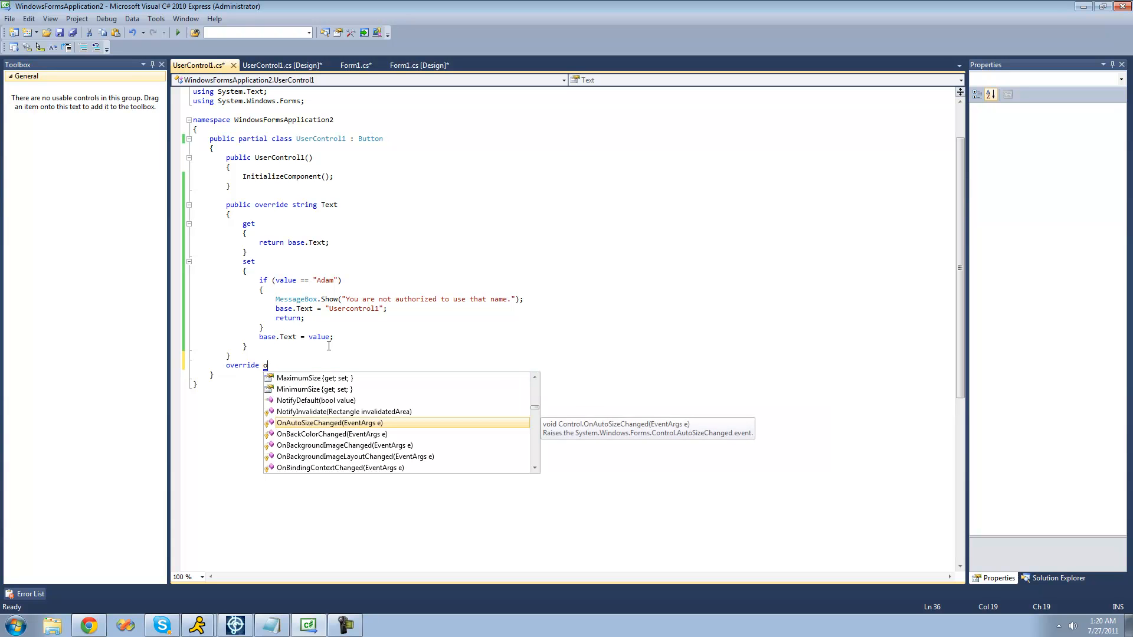
{"action": "scroll", "scroll_direction": "down", "scroll_amount": 3}
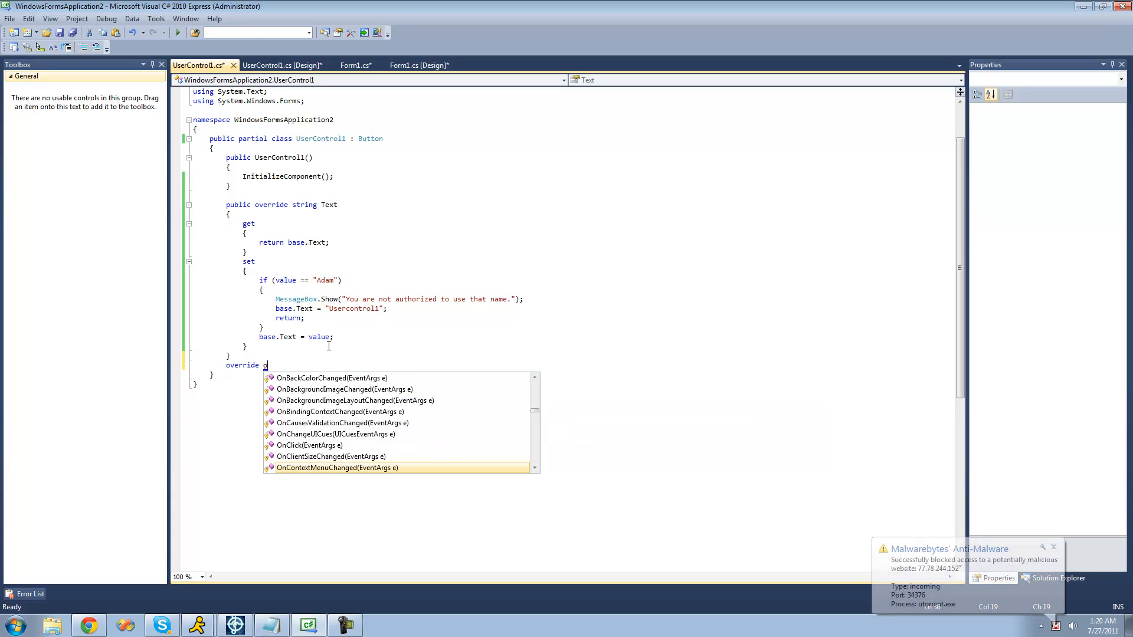
{"action": "scroll", "scroll_direction": "down", "scroll_amount": 3}
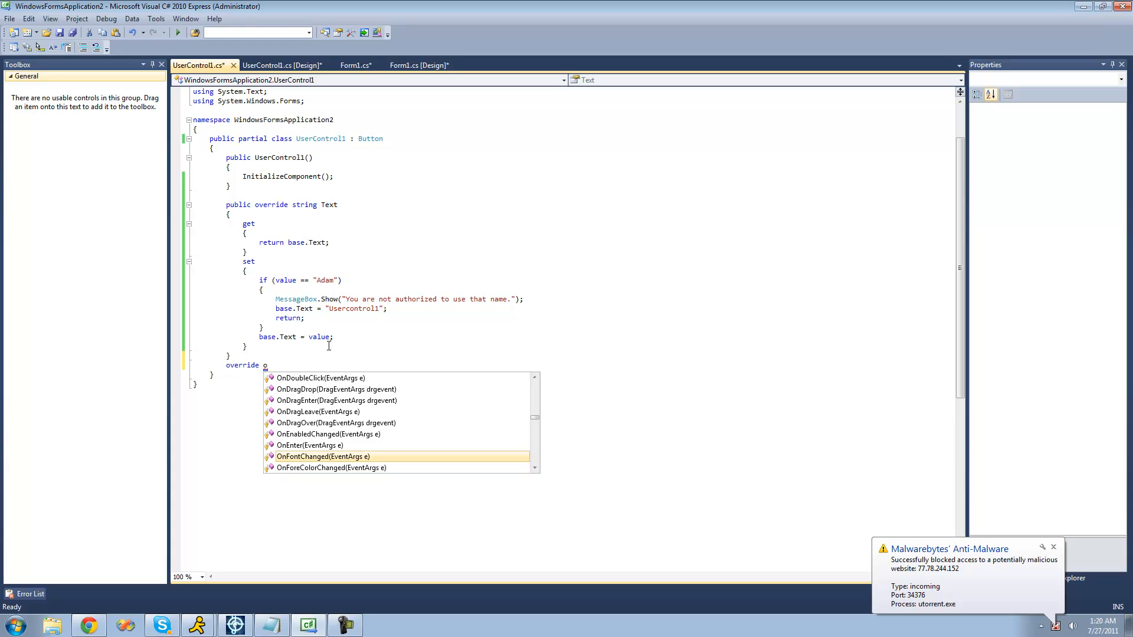
{"action": "scroll", "scroll_direction": "up", "scroll_amount": 3}
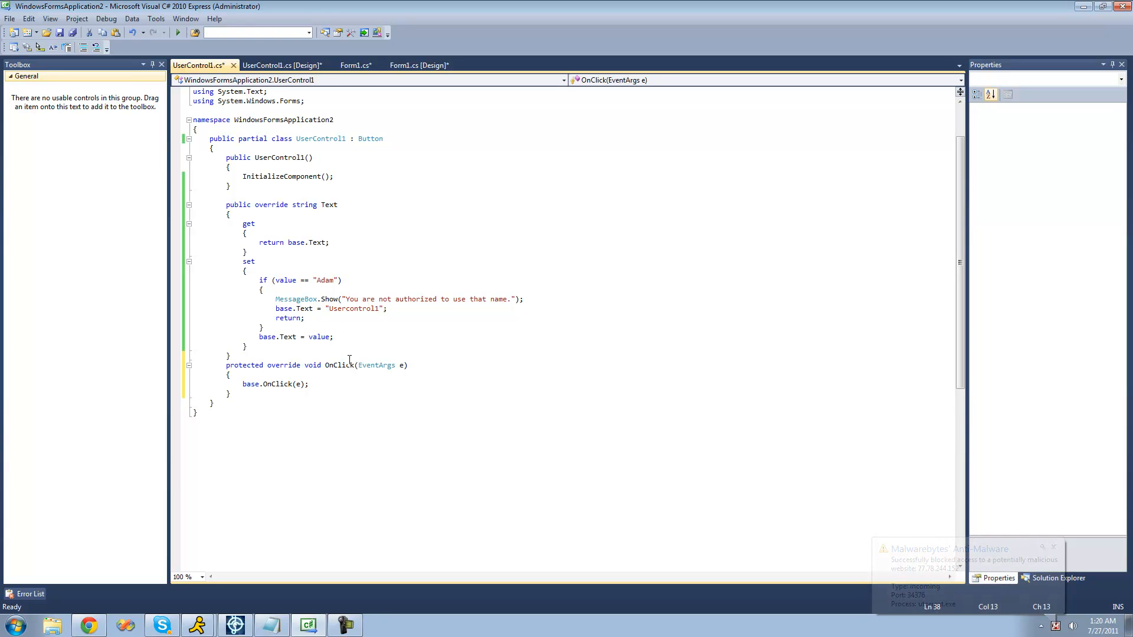
Insert MessageBox.Show("Hello"); above the base.OnClick(e) call
{"action": "triple_click", "coordinate": [275, 384]}
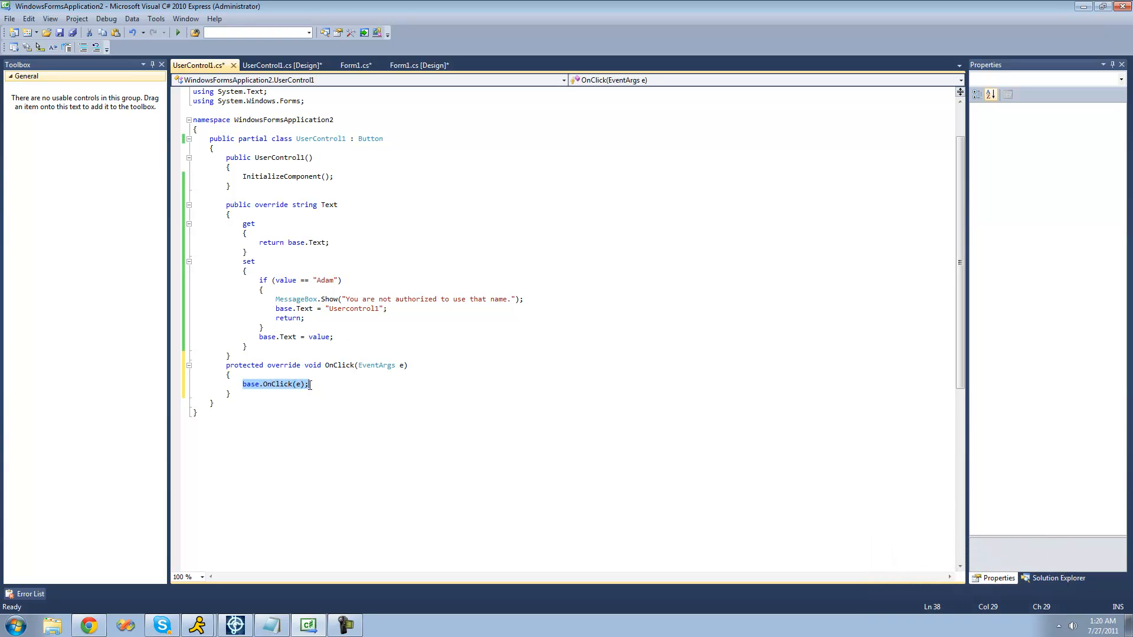
{"action": "left_click", "coordinate": [330, 383]}
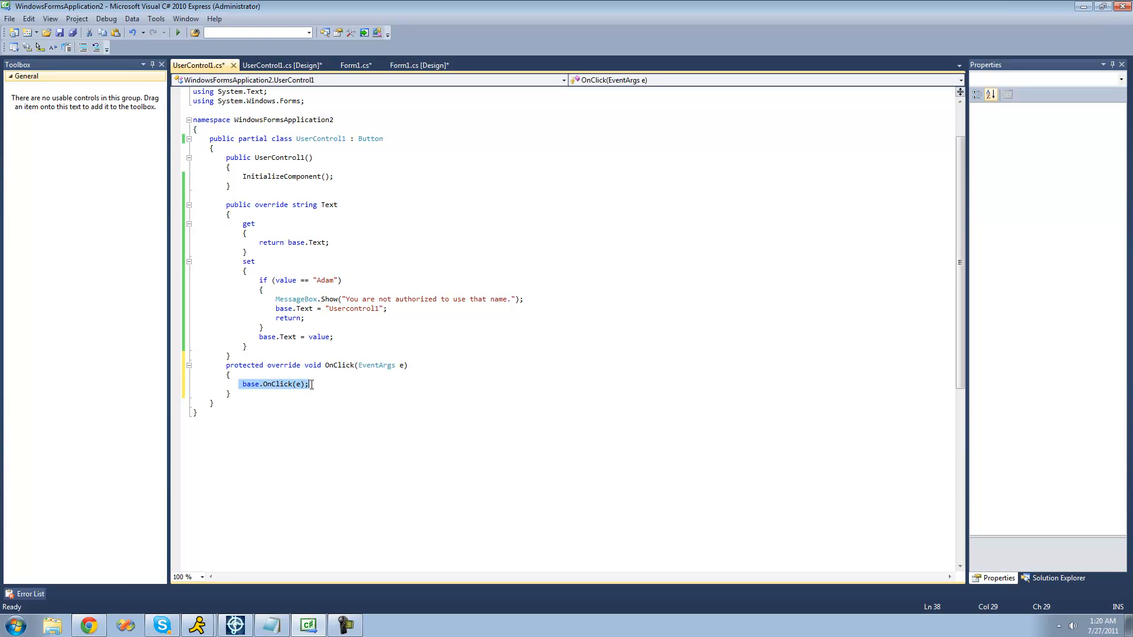
{"action": "type", "text": "MessageBox.Show(\"He\");"}
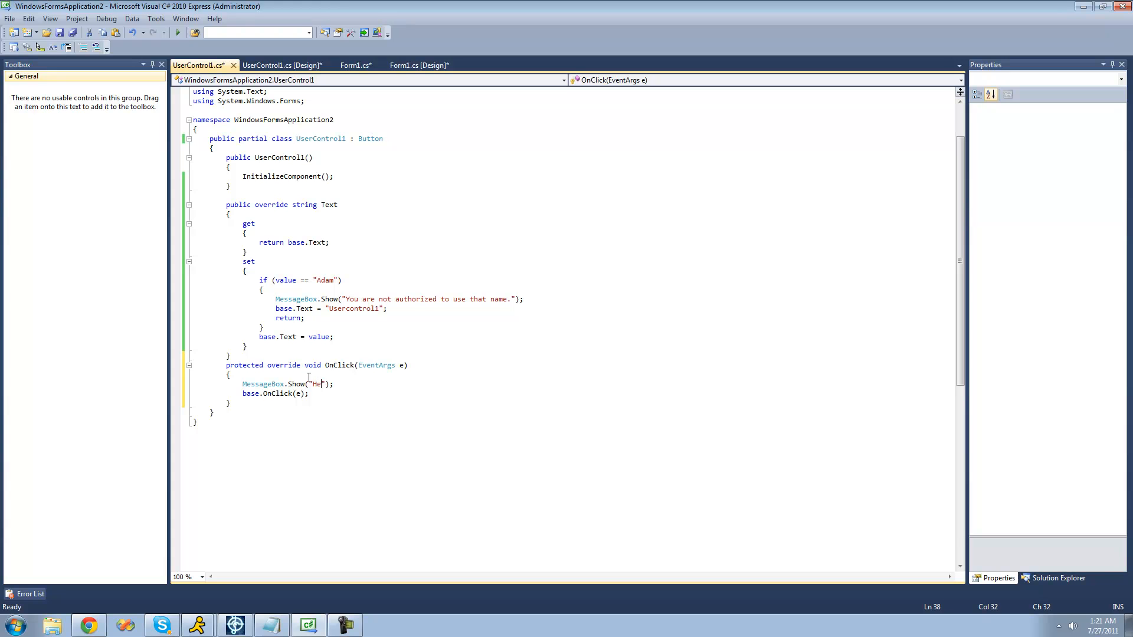
{"action": "type", "text": "llo"}
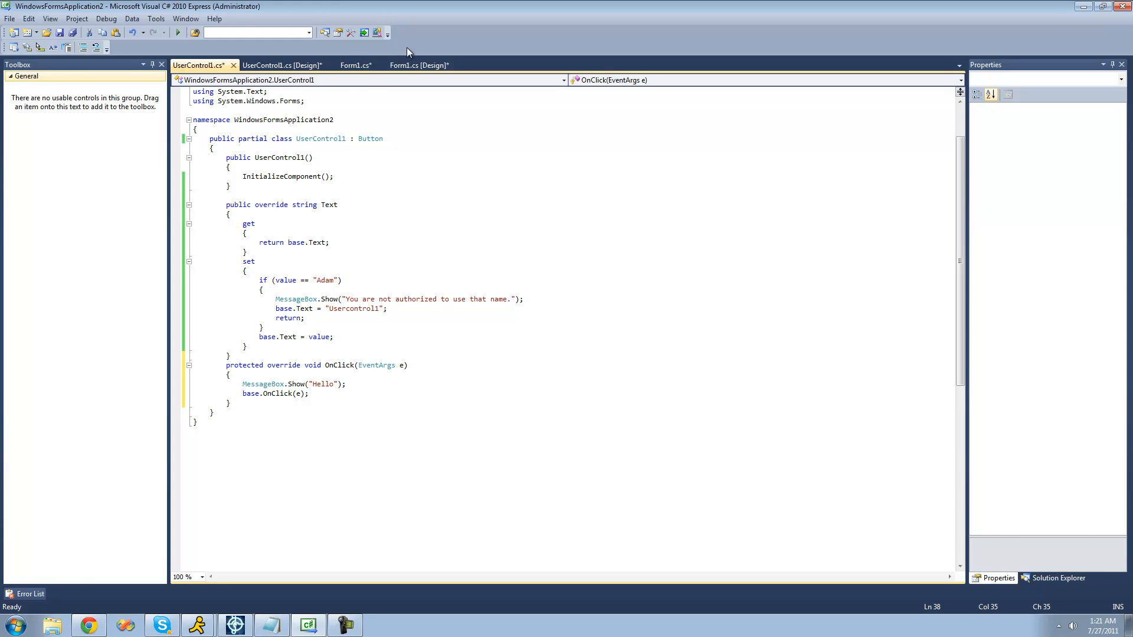
Double-click userControl11 on Form1 to create a userControl11_Click handler, checking UserControl1.cs in passing
{"action": "left_click", "coordinate": [177, 32]}
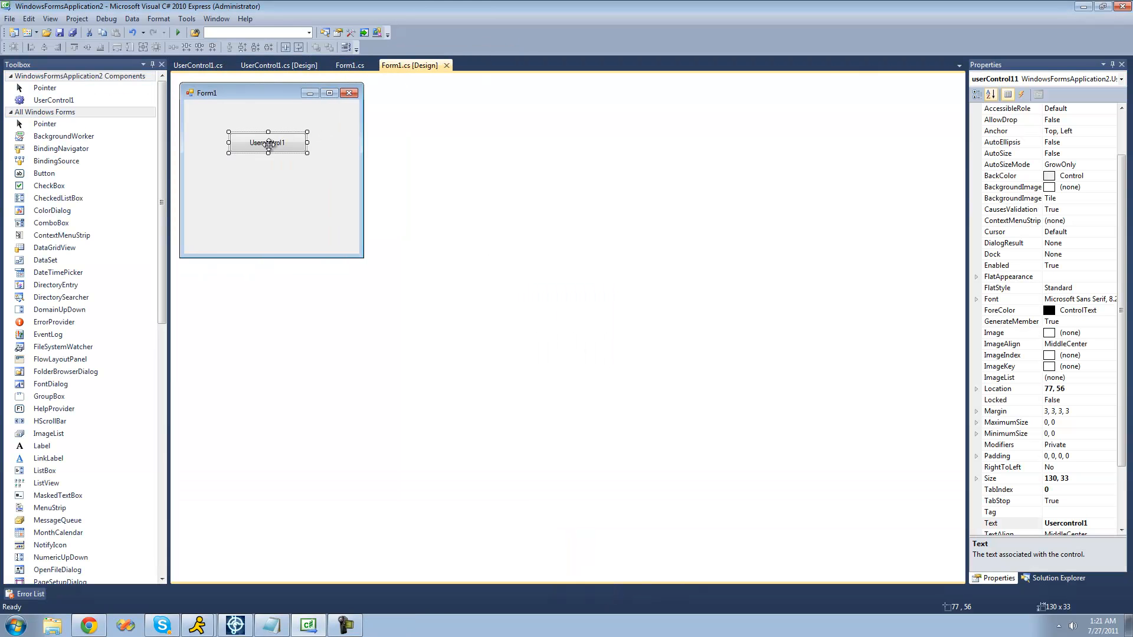
{"action": "double_click", "coordinate": [268, 142]}
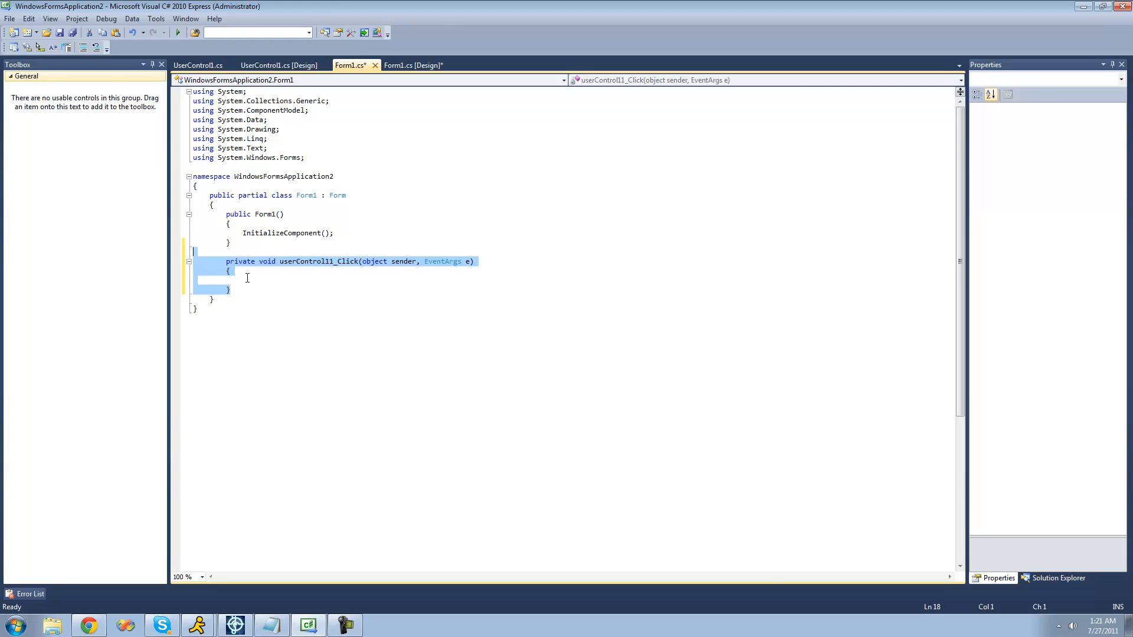
{"action": "left_click", "coordinate": [198, 64]}
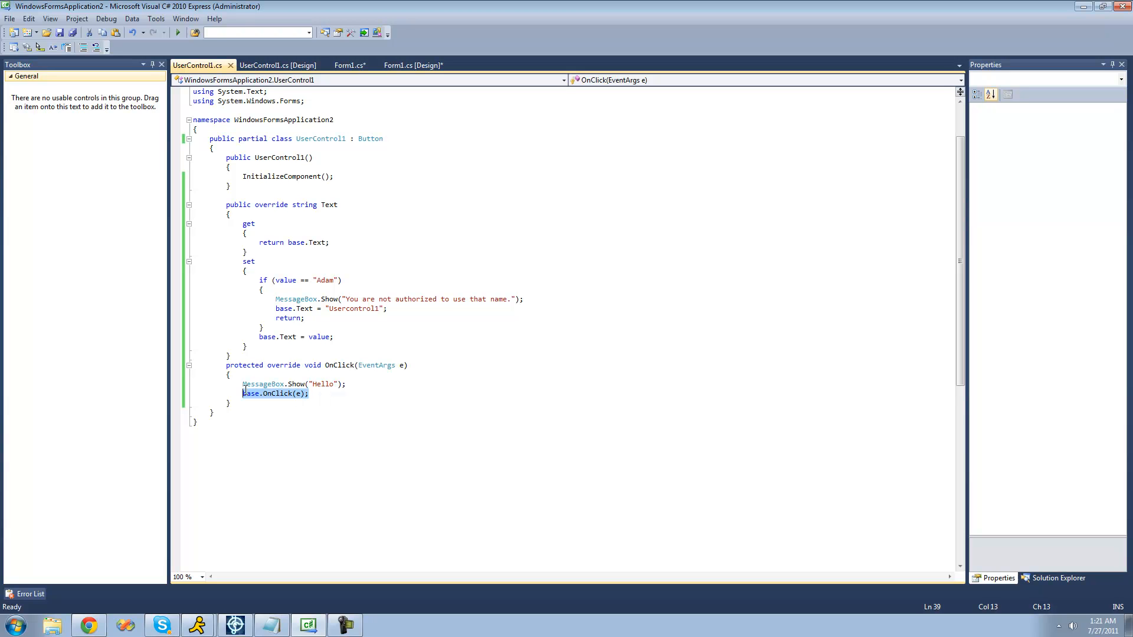
{"action": "left_click", "coordinate": [309, 395]}
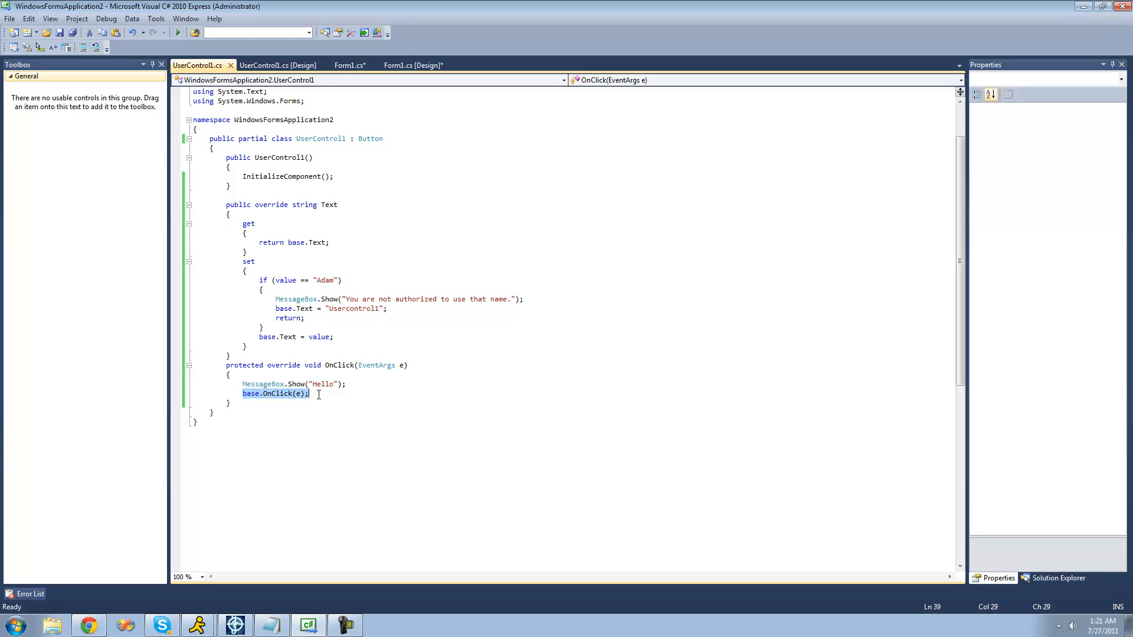
{"action": "left_click", "coordinate": [350, 65]}
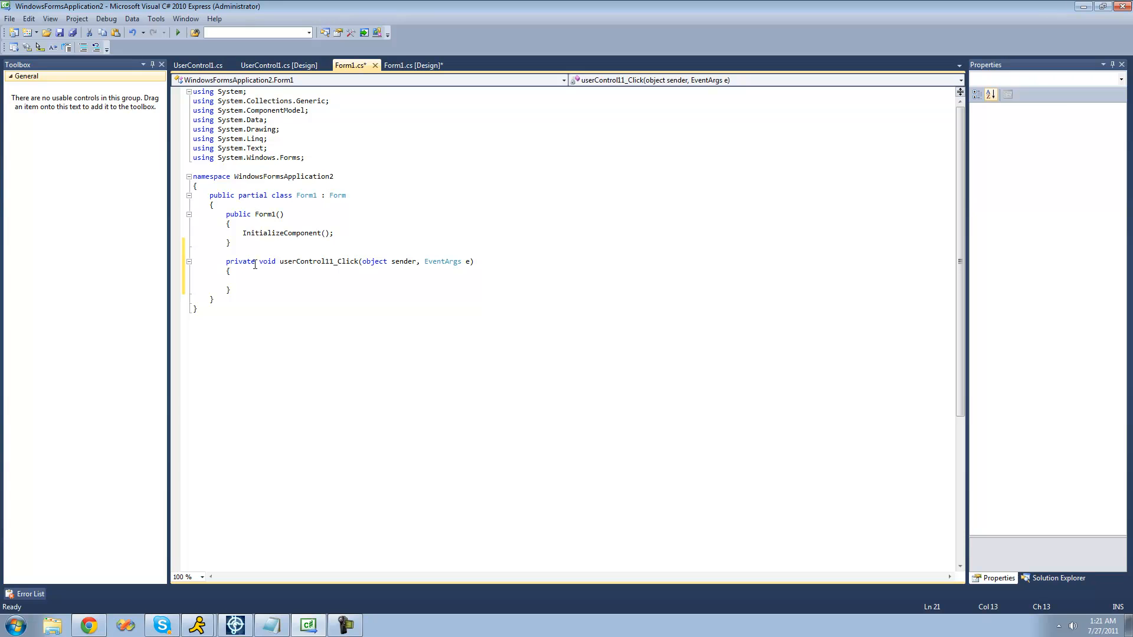
{"action": "mouse_move", "coordinate": [411, 65]}
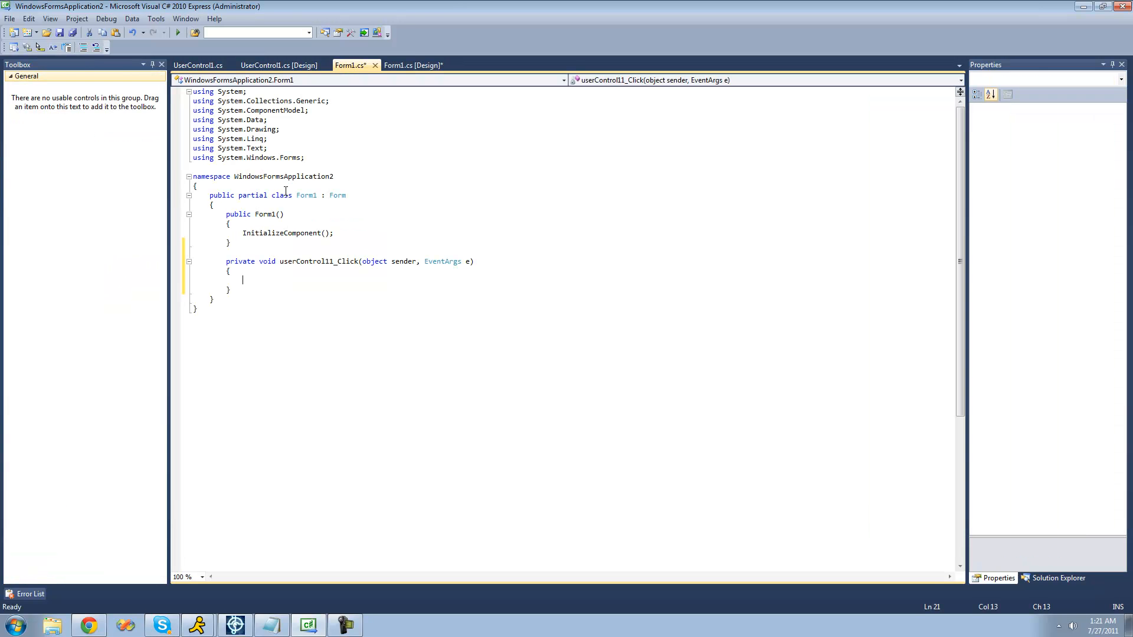
{"action": "mouse_move", "coordinate": [443, 261]}
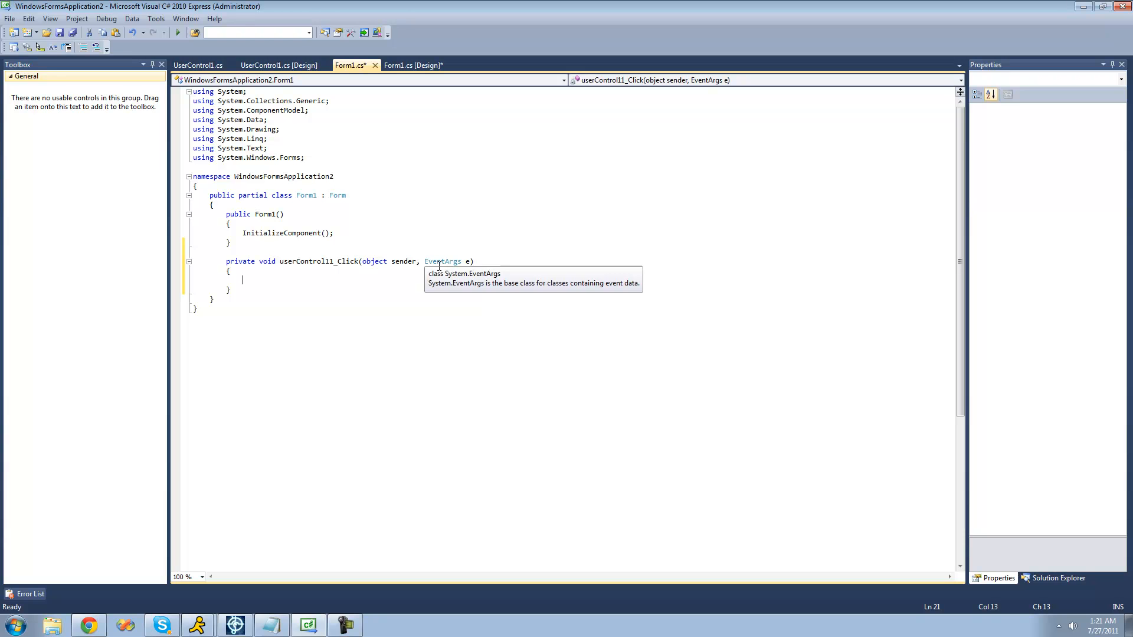
Make userControl11_Click show MessageBox.Show("I am adam");
{"action": "type", "text": "MessageBox.Show"}
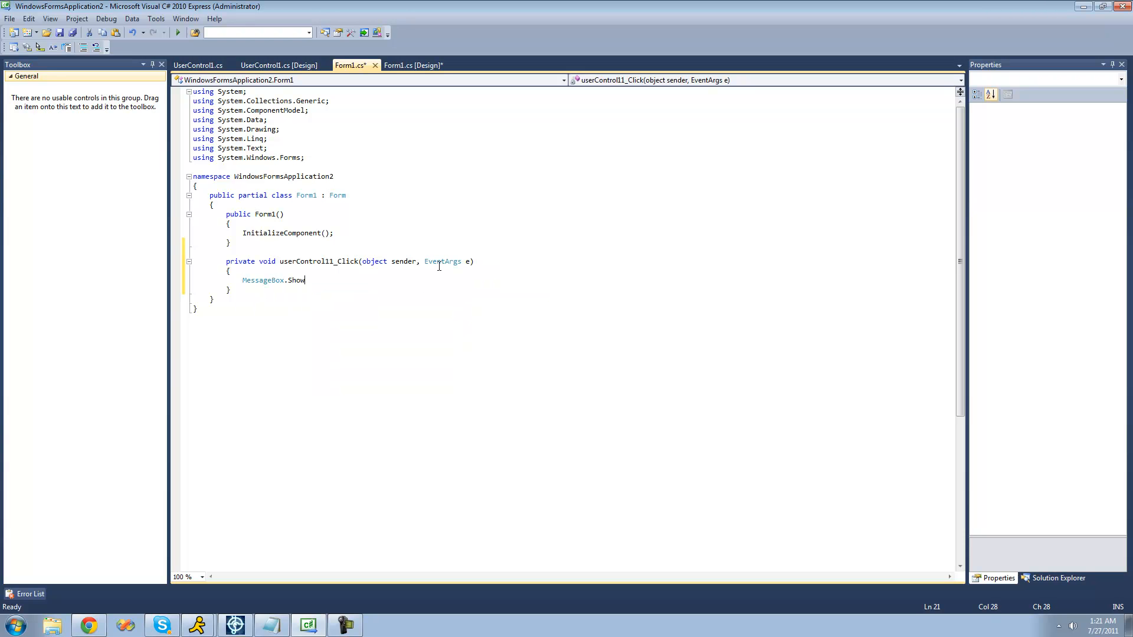
{"action": "type", "text": "(\"\");"}
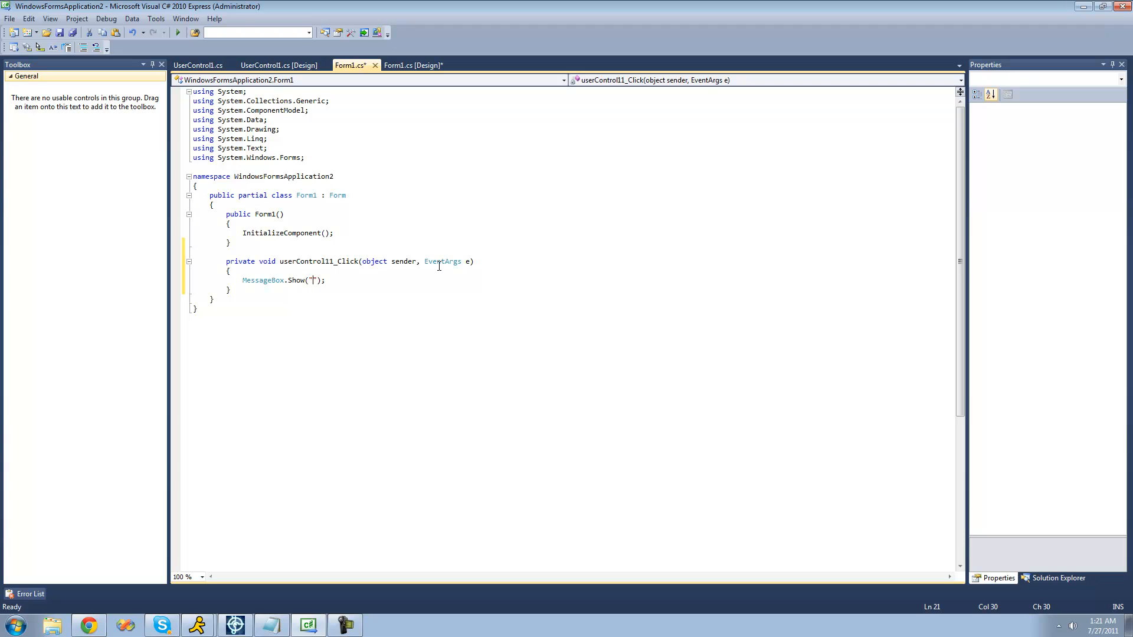
{"action": "type", "text": "I am adam"}
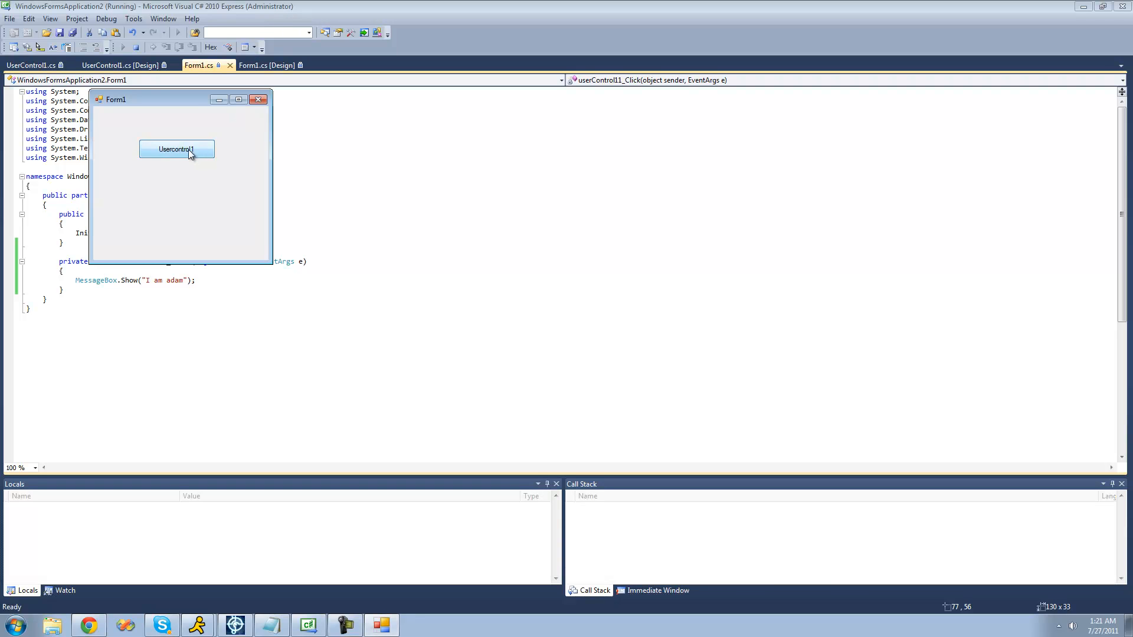
{"action": "mouse_move", "coordinate": [576, 347]}
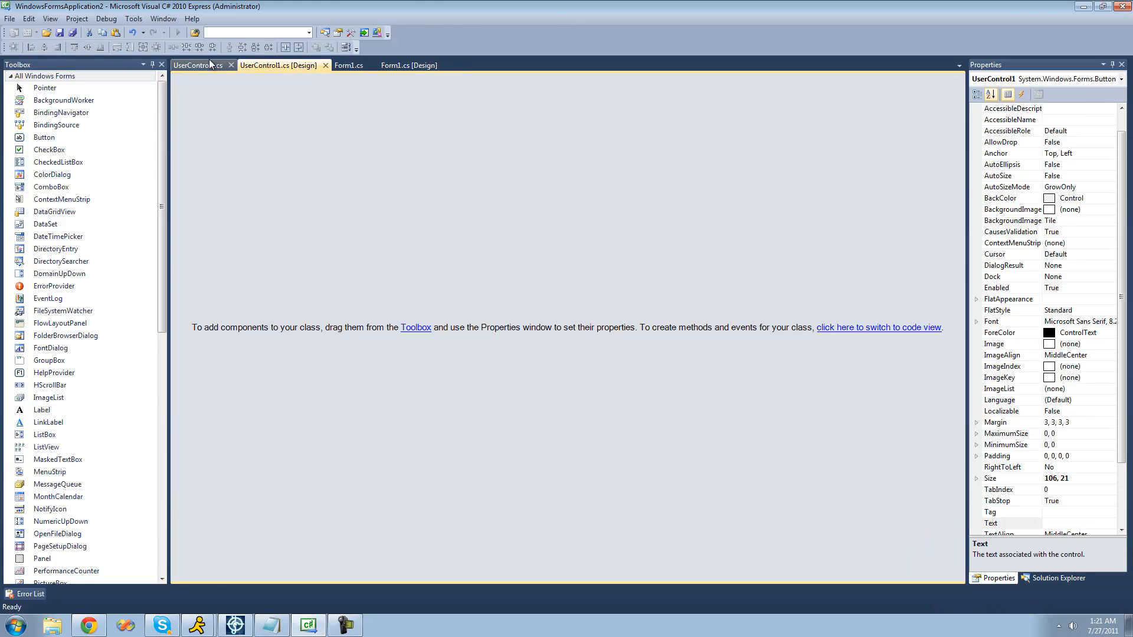
Remove base.OnClick(e); from UserControl1's override, run Form1, and dismiss the Hello message from Usercontrol1
{"action": "left_click", "coordinate": [197, 65]}
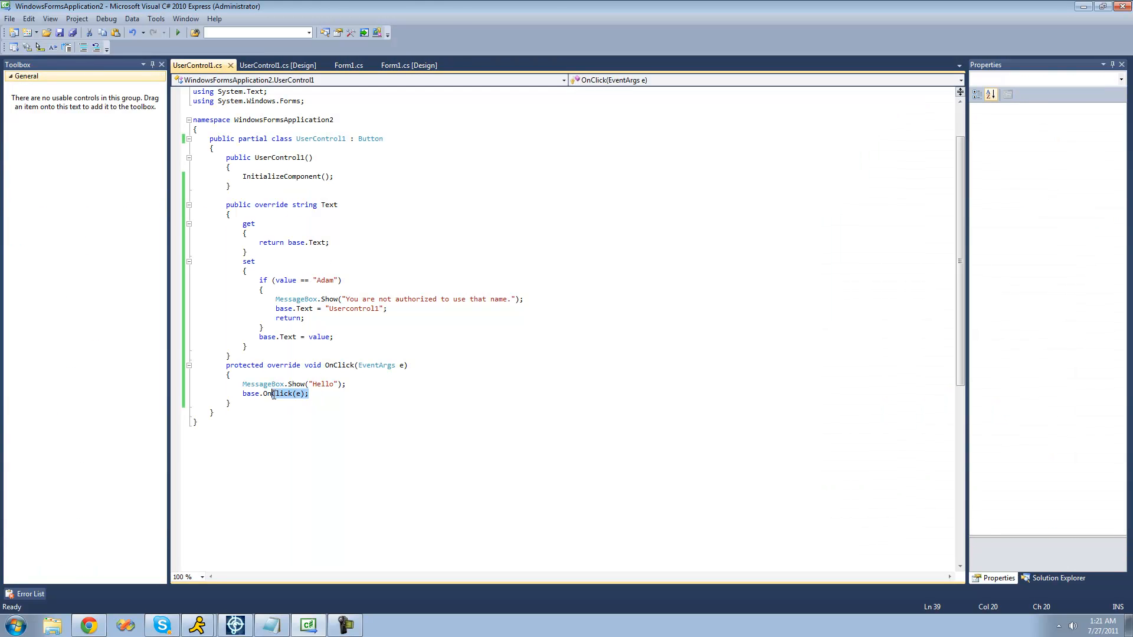
{"action": "key", "text": "Delete"}
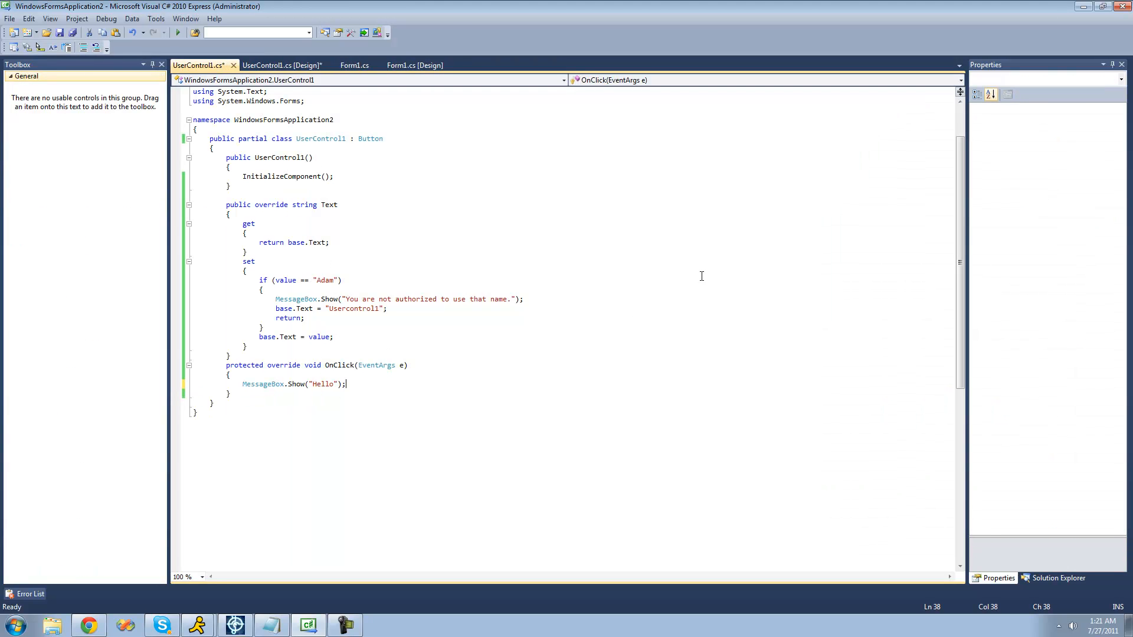
{"action": "mouse_move", "coordinate": [415, 65]}
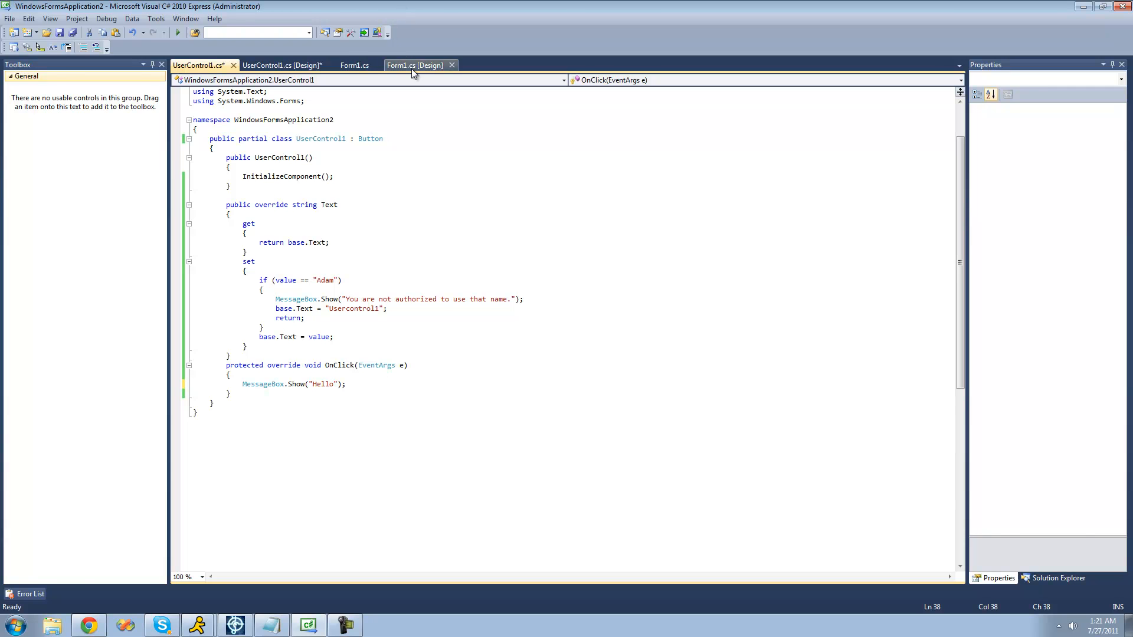
{"action": "left_click", "coordinate": [179, 32]}
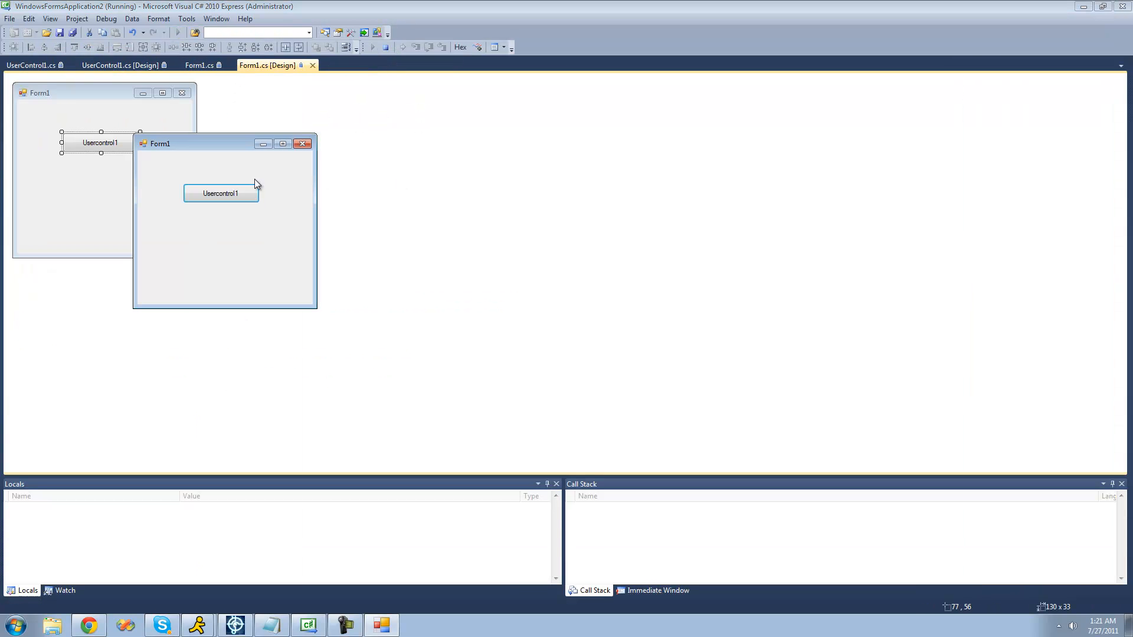
{"action": "left_click", "coordinate": [221, 192]}
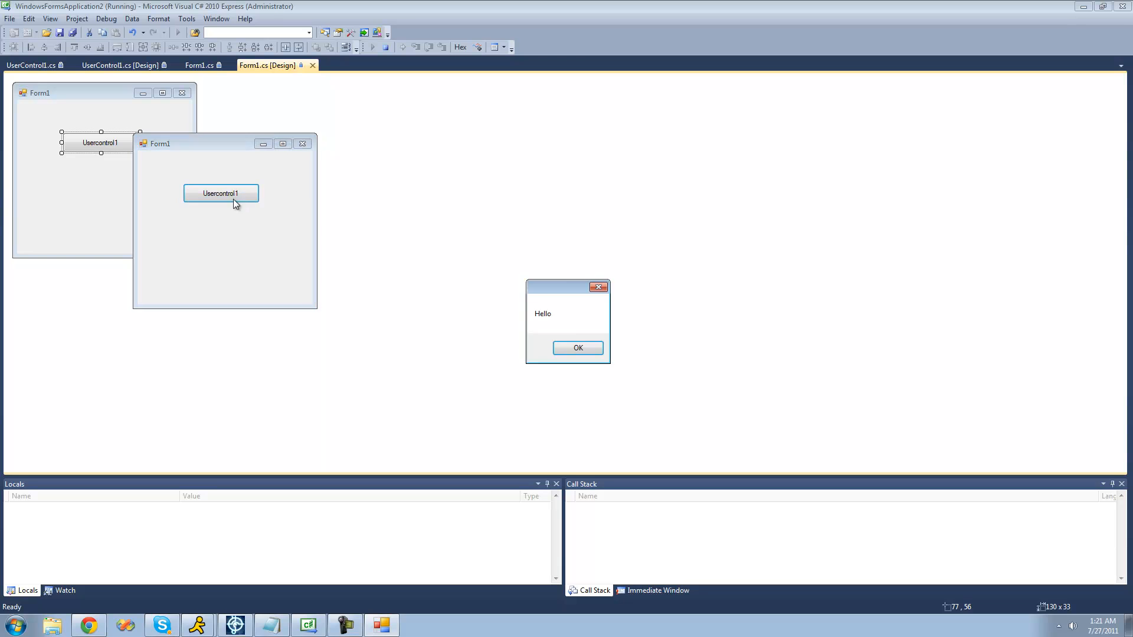
{"action": "left_click", "coordinate": [577, 347]}
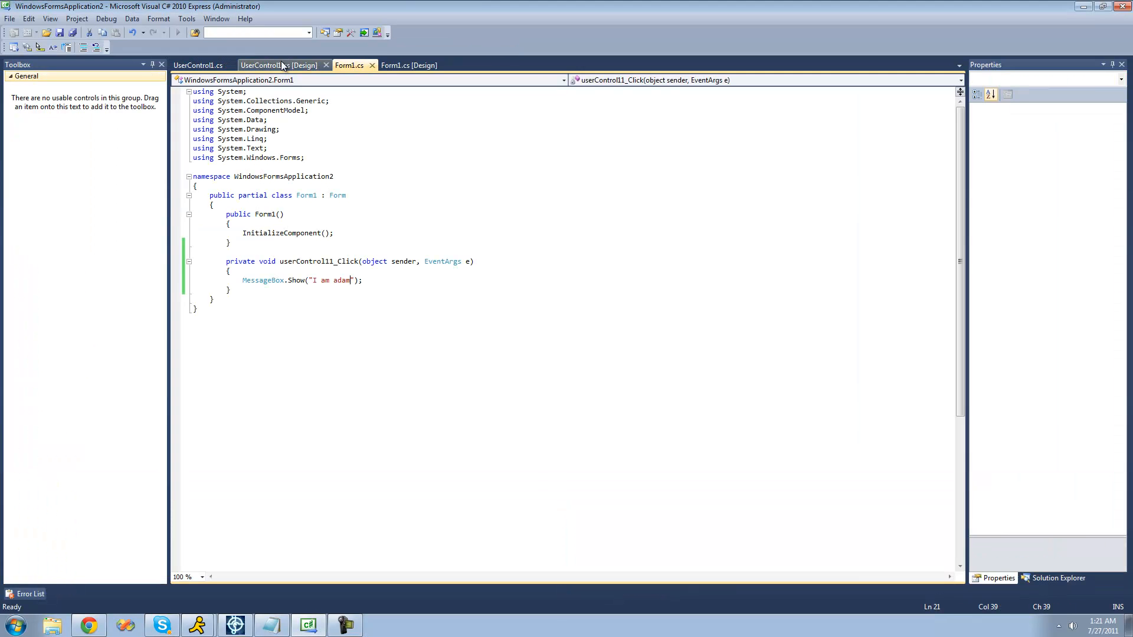
Review UserControl1's Hello-only OnClick and Form1's "I am adam" handler, ending on UserControl1.cs
{"action": "left_click", "coordinate": [197, 65]}
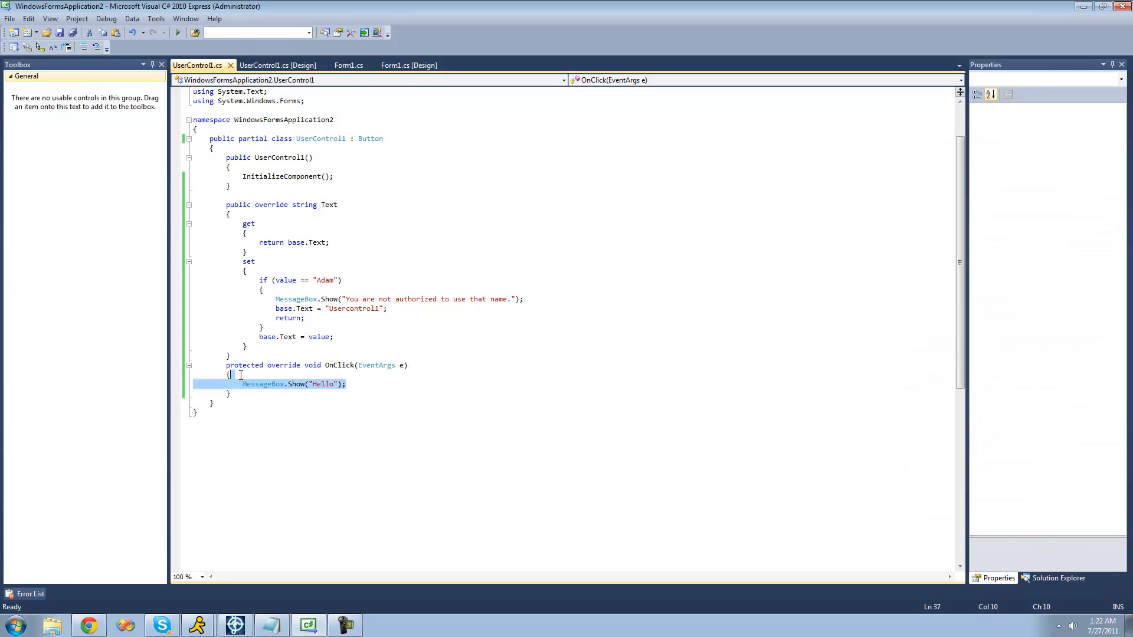
{"action": "left_click", "coordinate": [350, 65]}
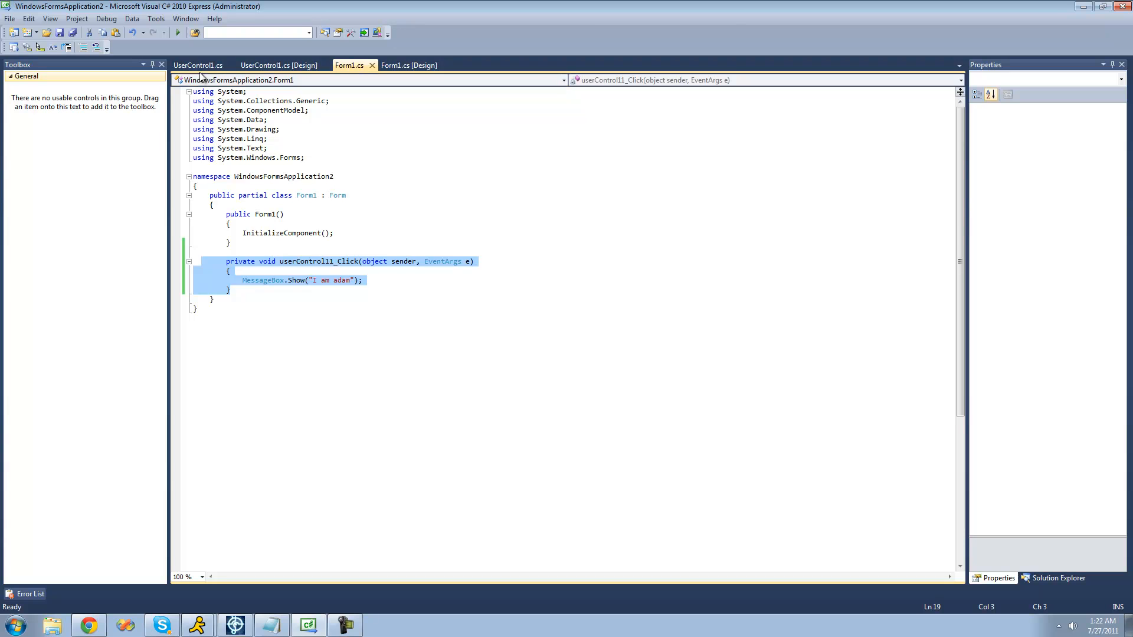
{"action": "left_click", "coordinate": [198, 65]}
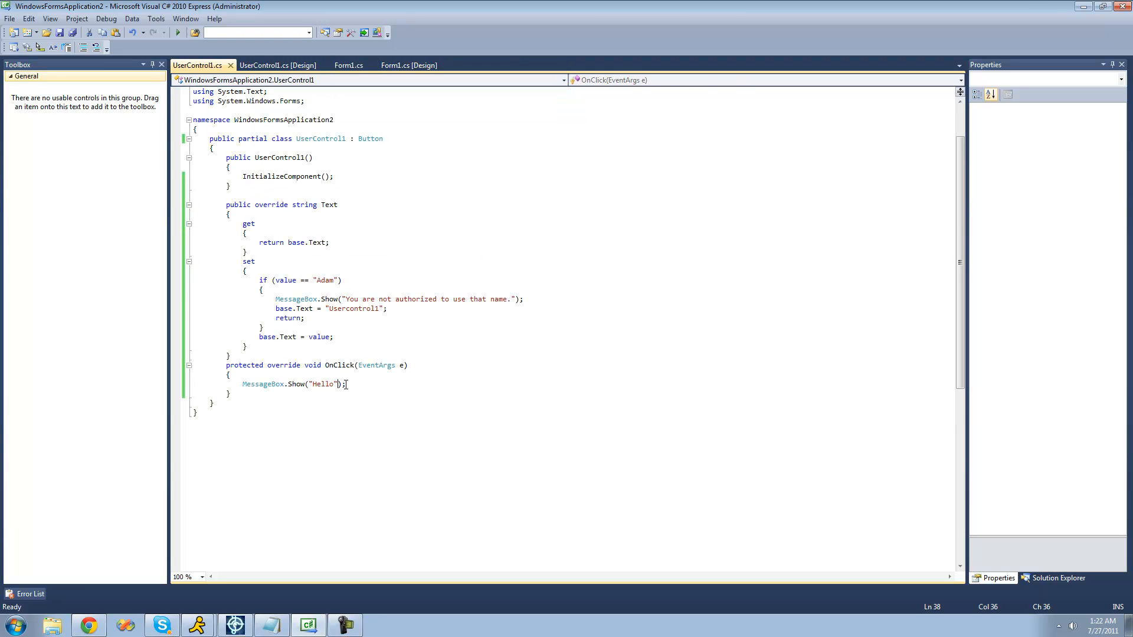